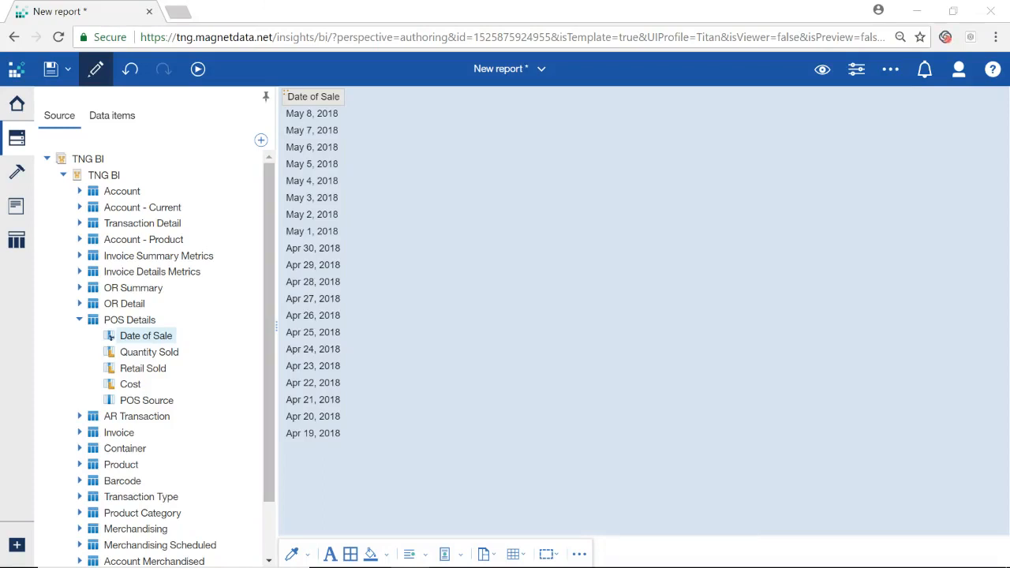
Step: Browse the report and prompt page folders in the Pages panel, then add Prompt page1
left_click(313, 112)
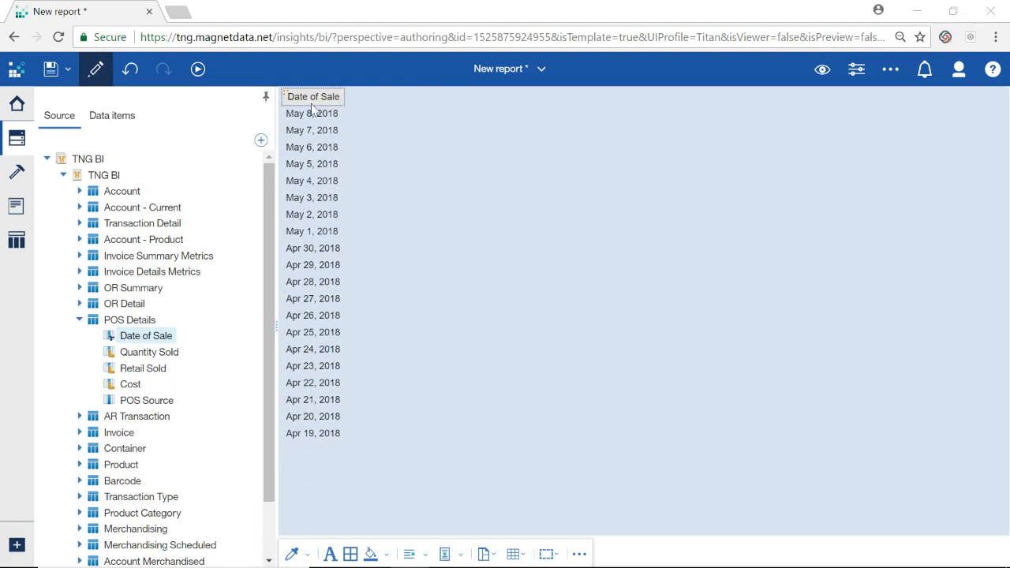
mouse_move(359, 150)
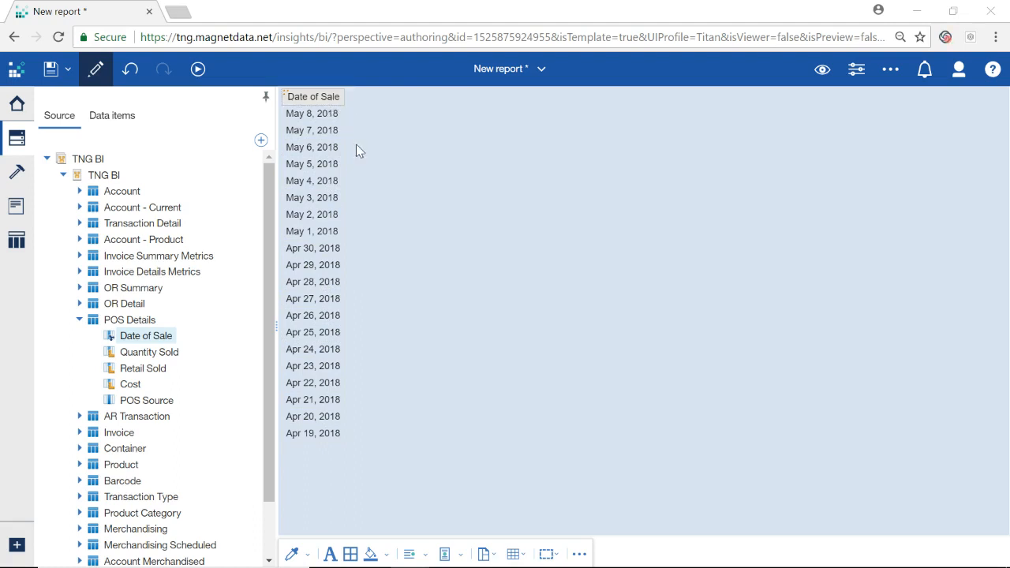
mouse_move(17, 206)
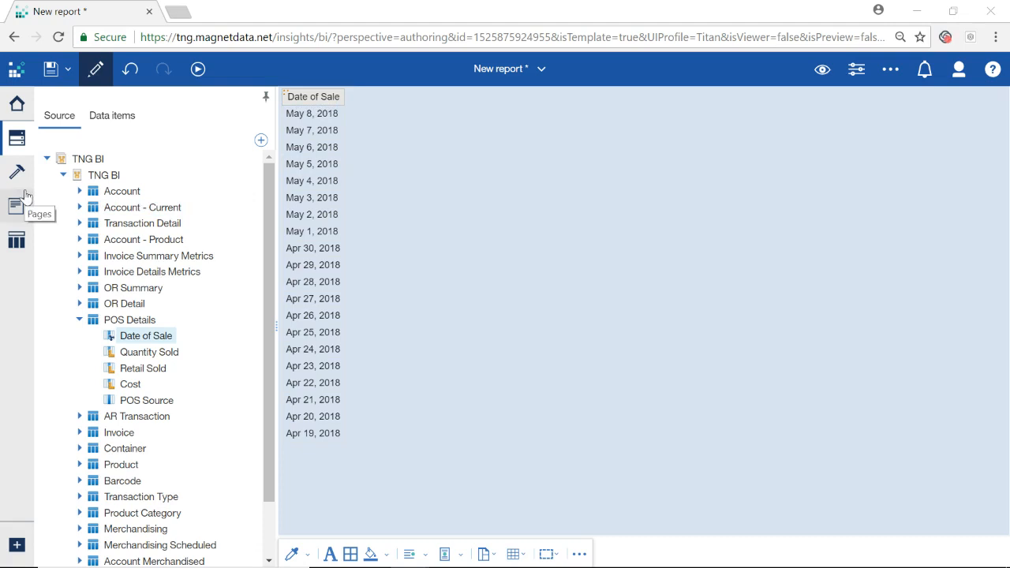
left_click(17, 206)
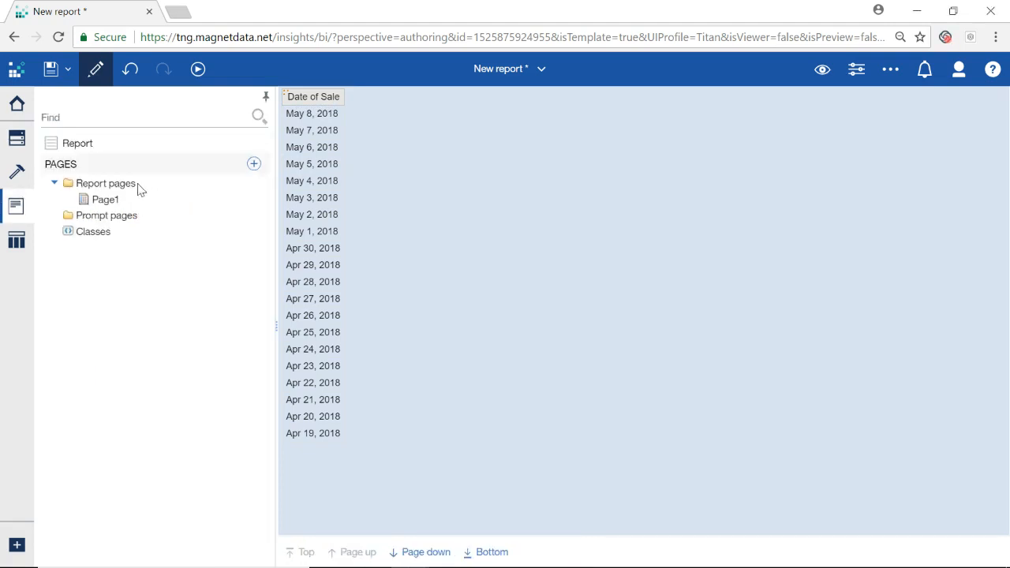
left_click(105, 182)
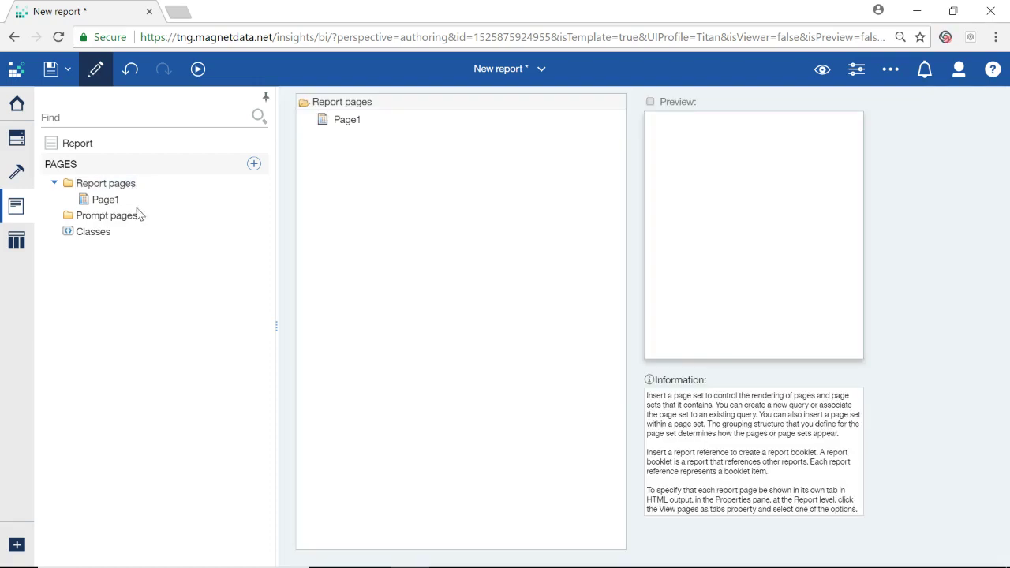
left_click(107, 215)
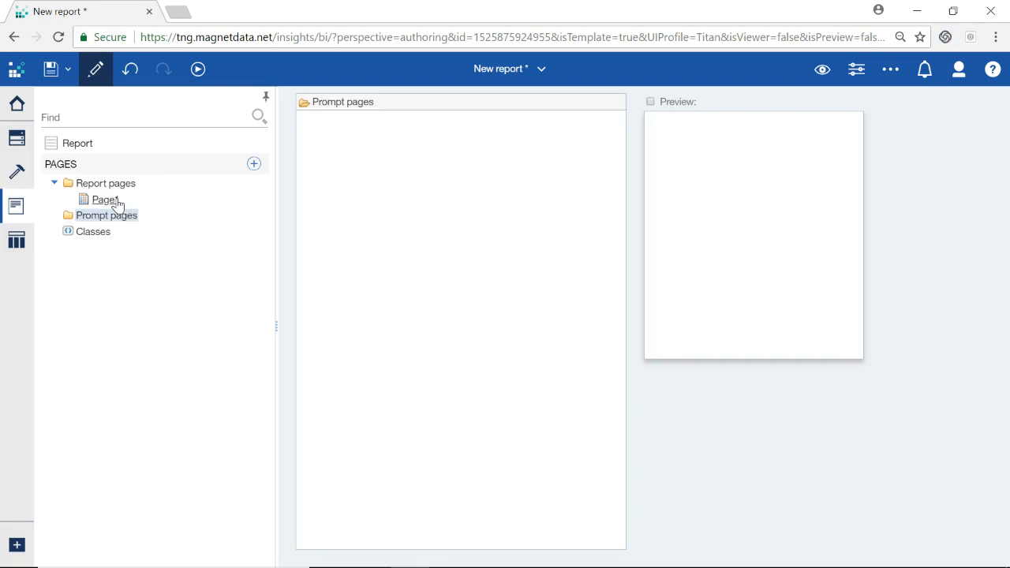
left_click(105, 199)
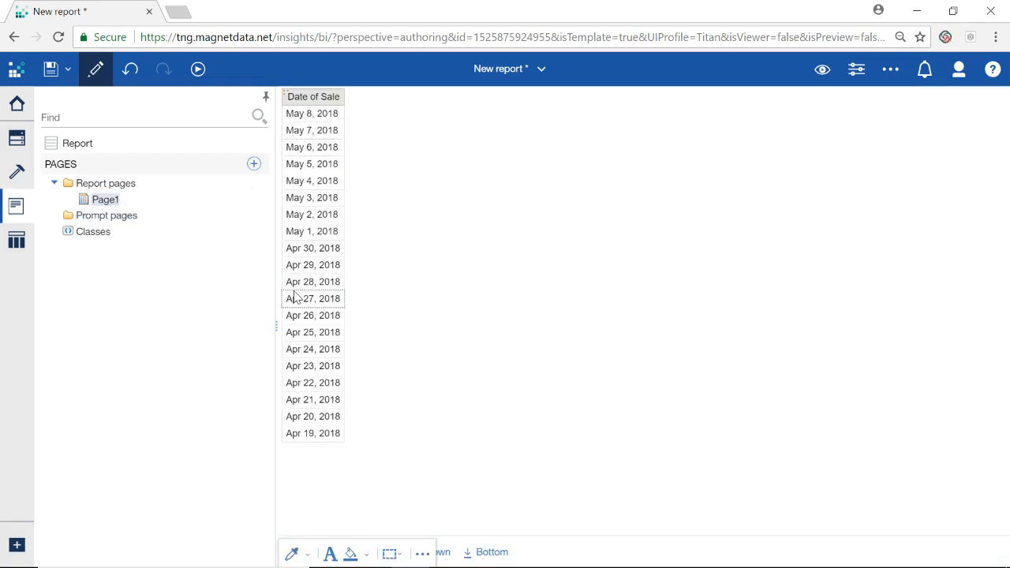
mouse_move(166, 211)
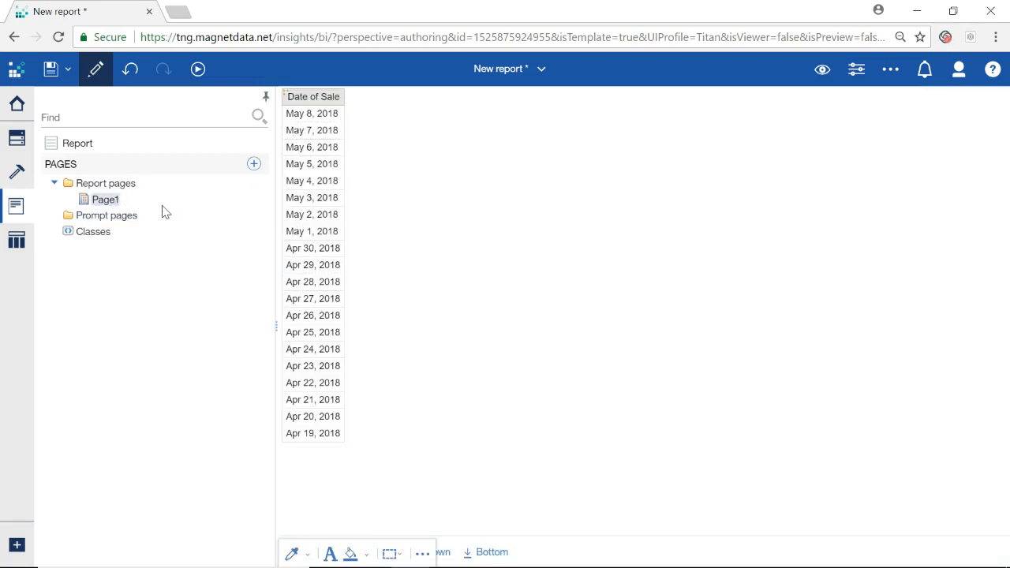
mouse_move(105, 215)
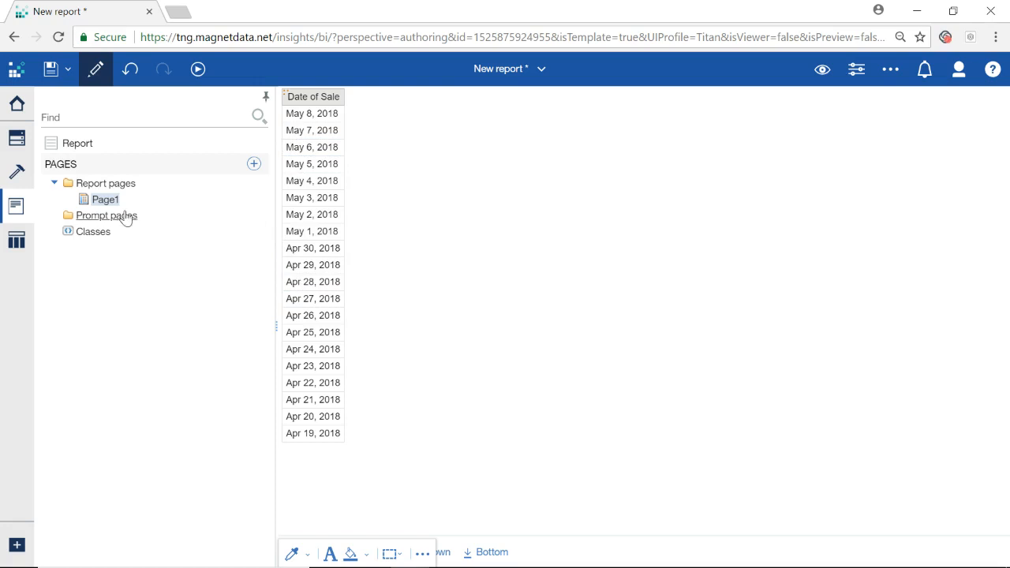
left_click(106, 214)
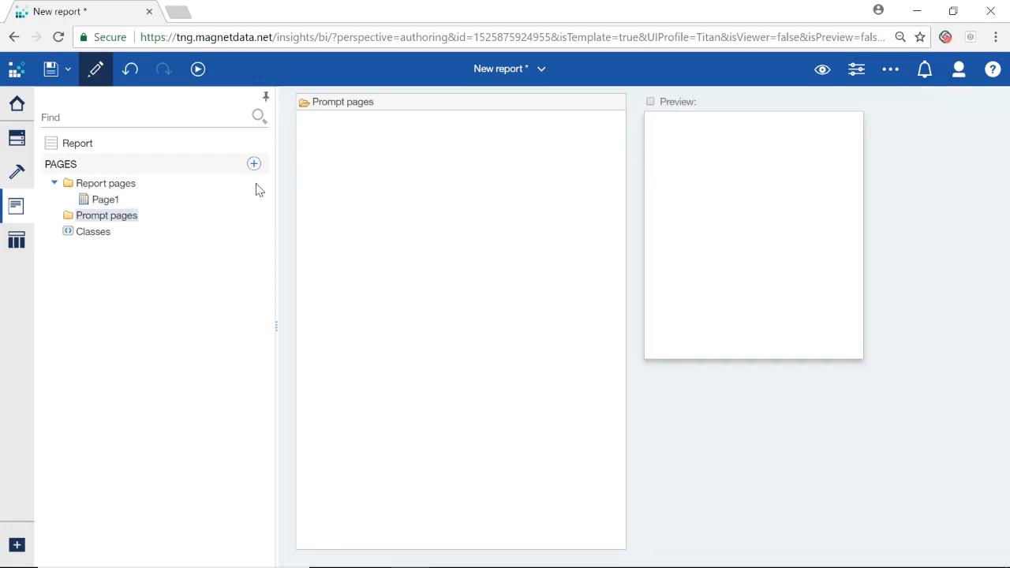
mouse_move(254, 164)
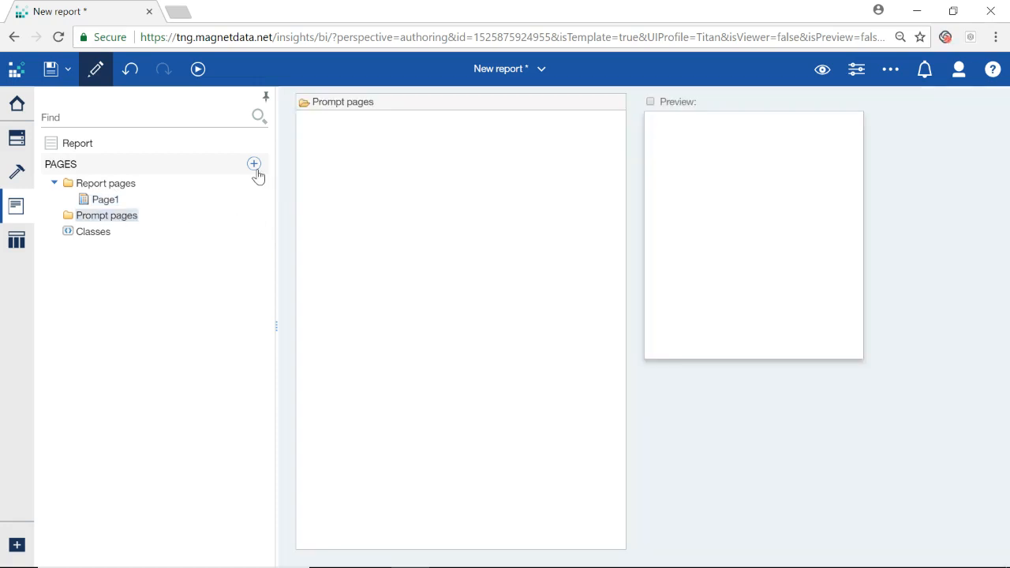
left_click(254, 164)
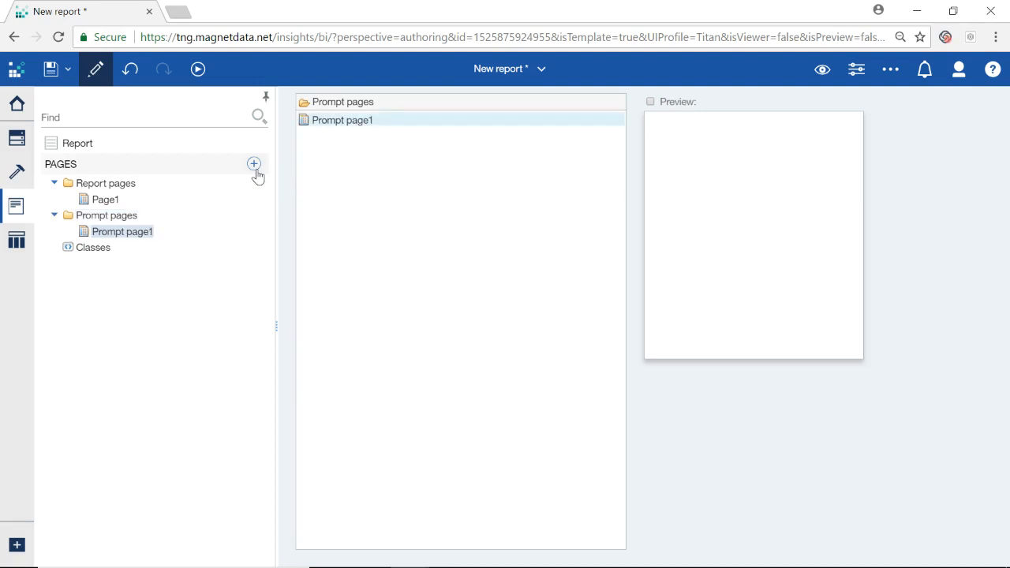
mouse_move(149, 260)
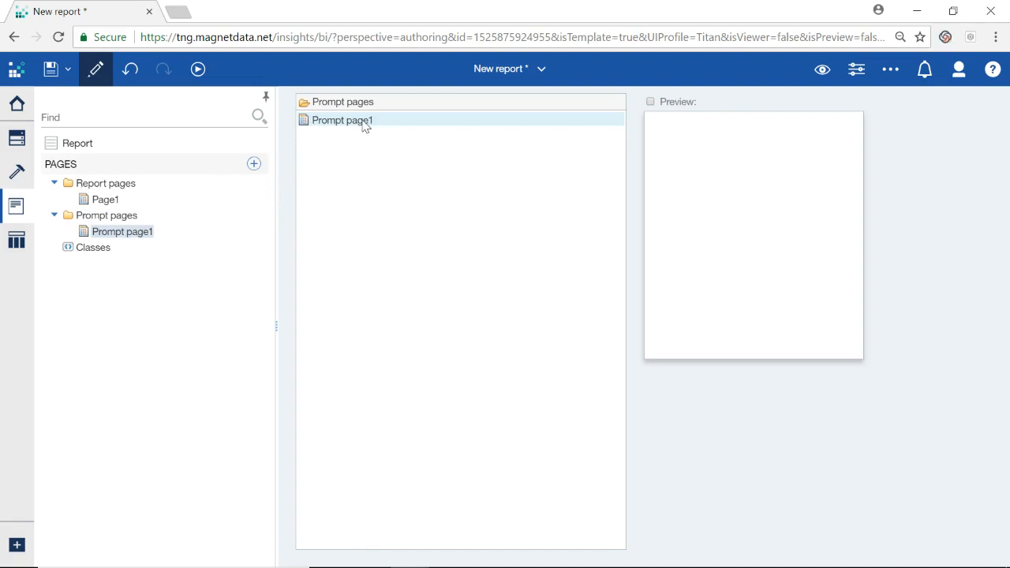
Step: Insert a one-column, four-row table into Prompt page1's body
double_click(342, 120)
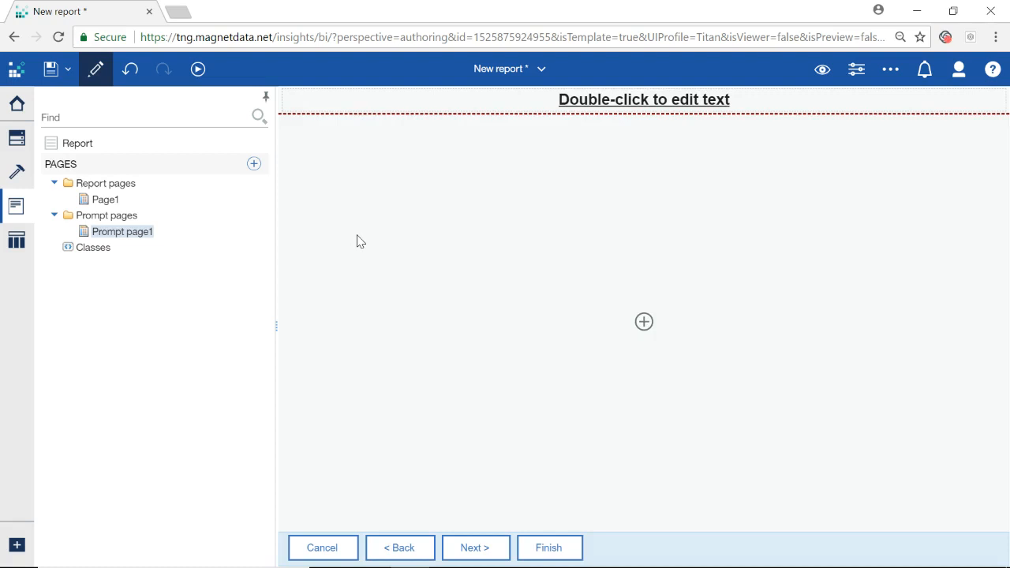
left_click(644, 321)
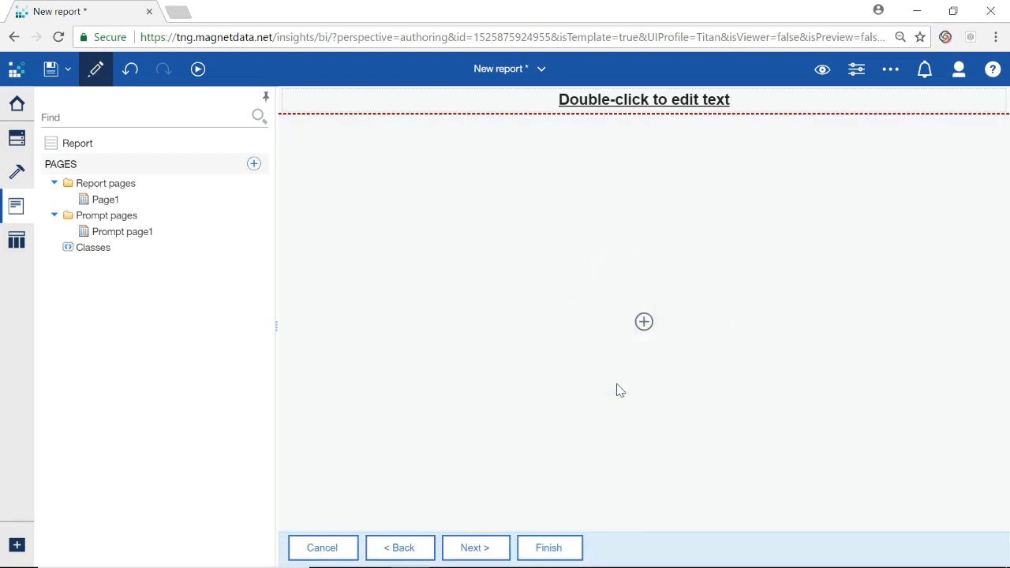
left_click(643, 321)
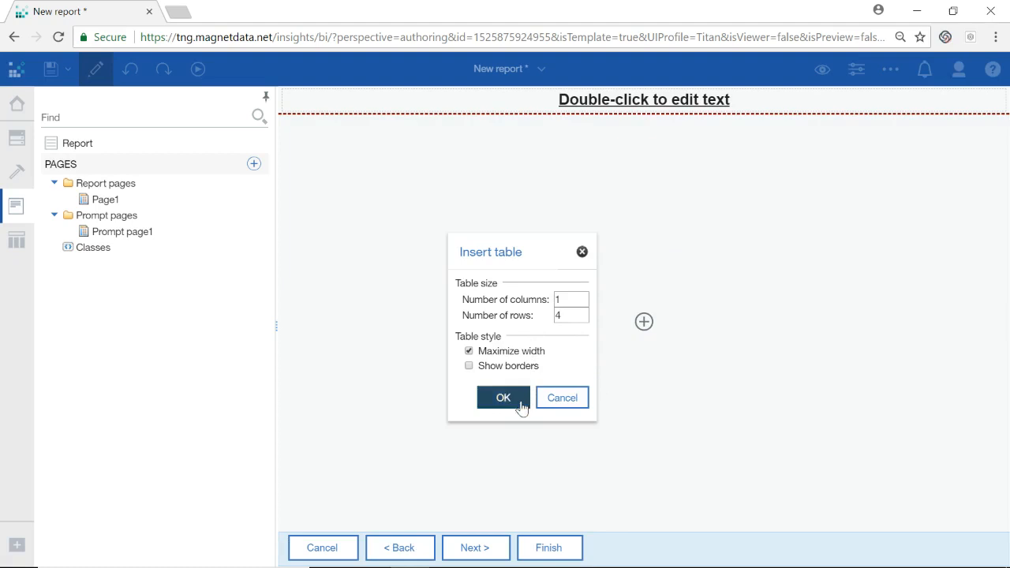
left_click(503, 397)
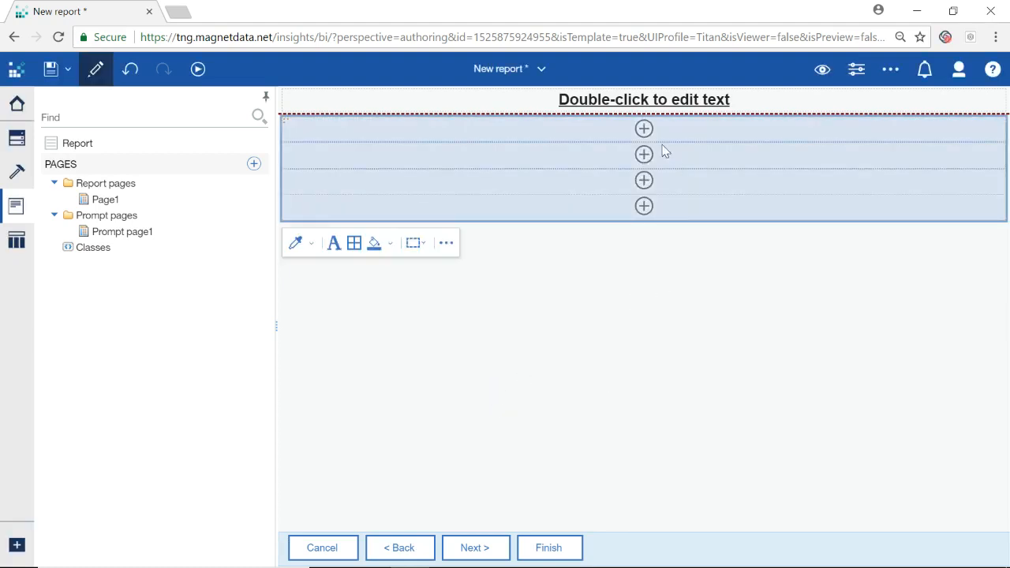
mouse_move(670, 155)
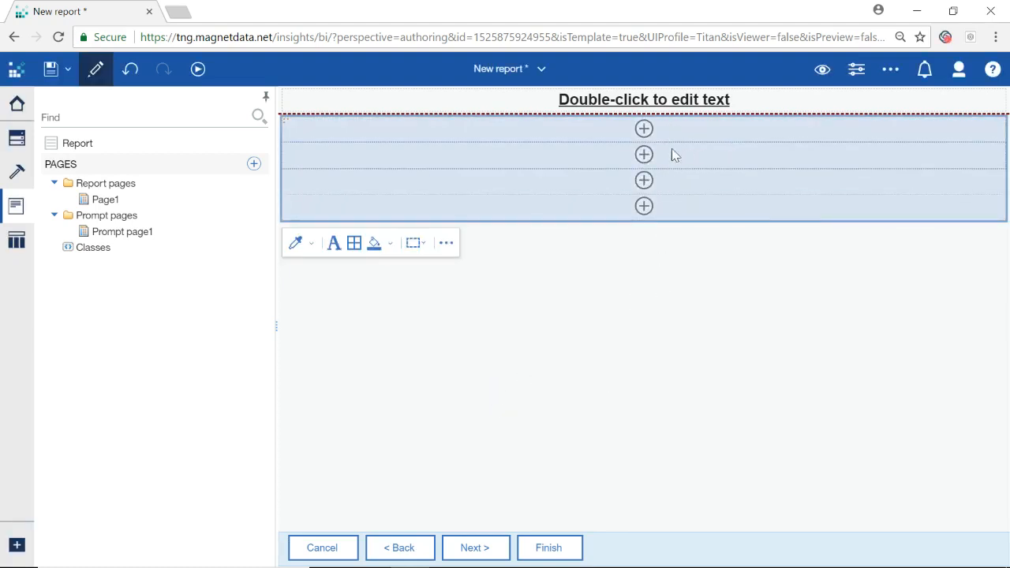
Step: Nest a 2-column table inside the table's second row
left_click(644, 154)
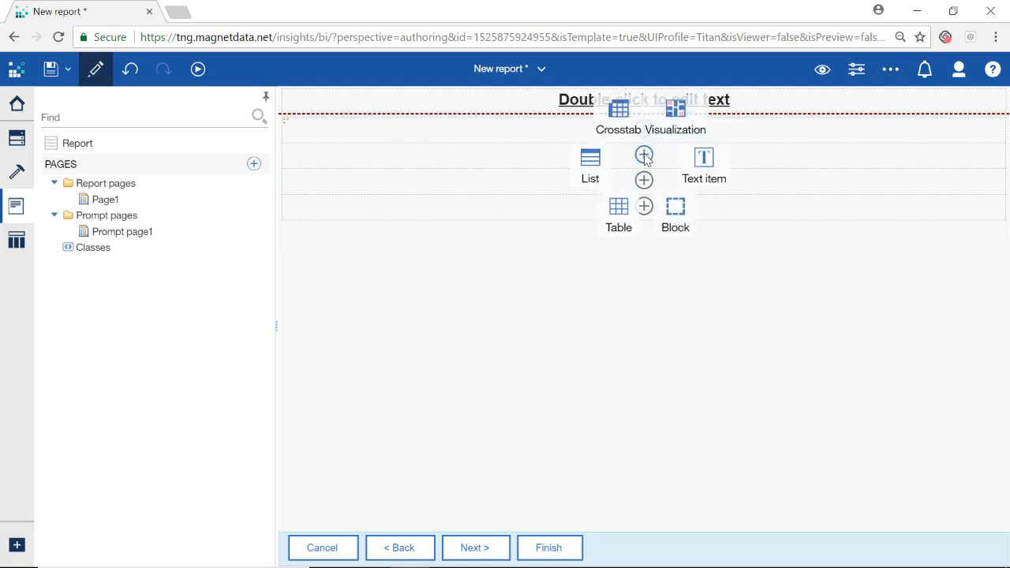
left_click(619, 206)
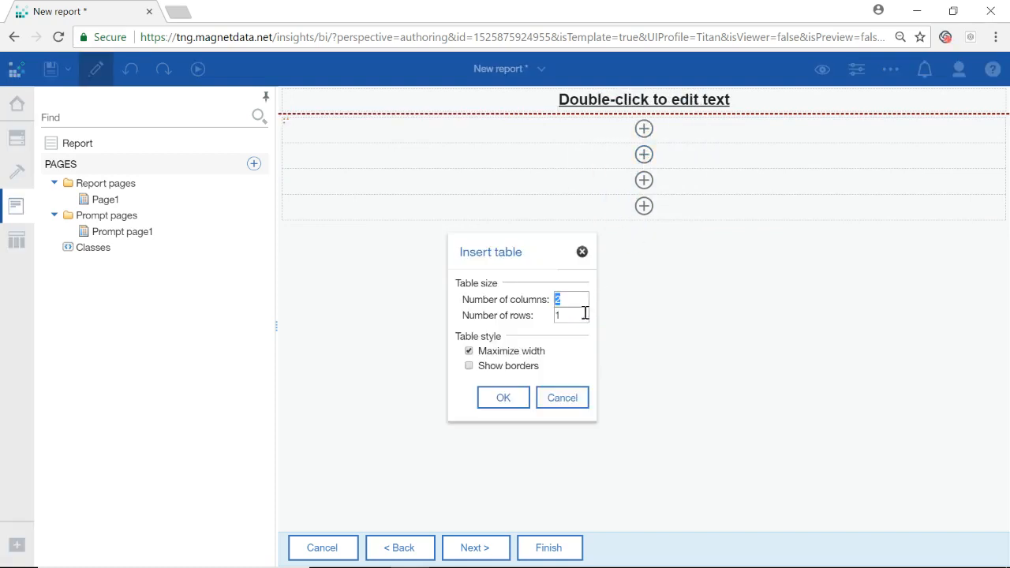
type("2")
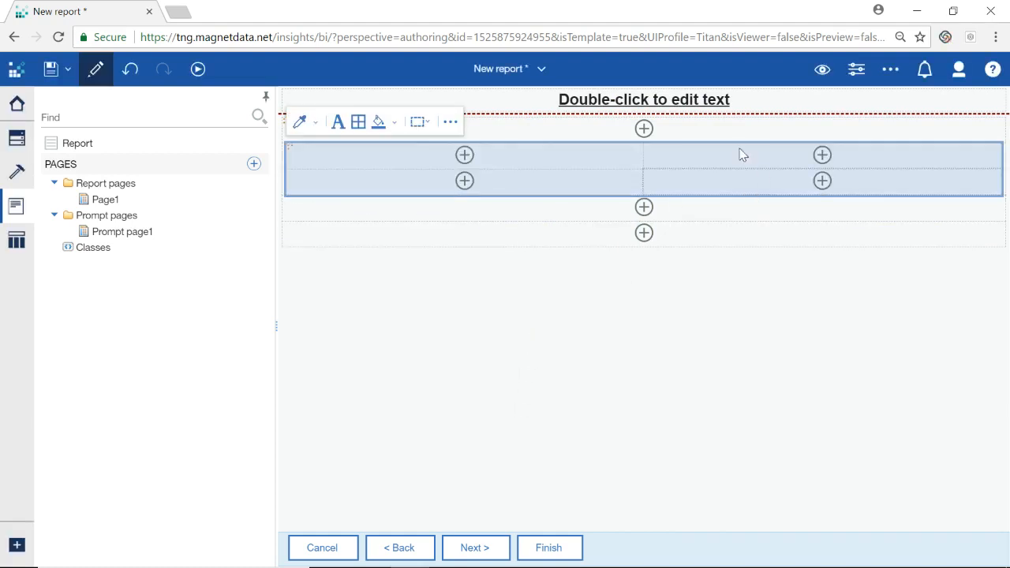
mouse_move(394, 319)
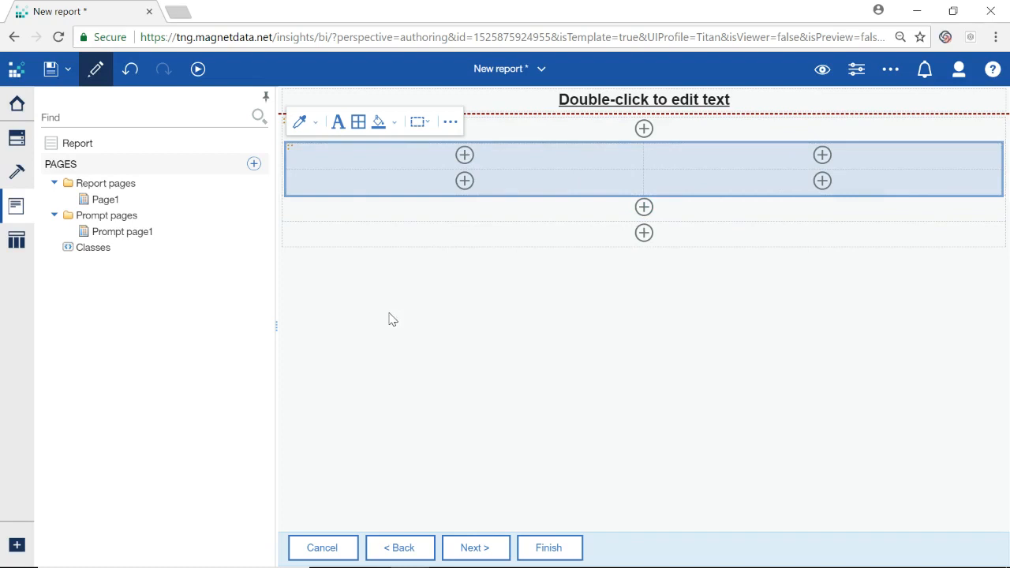
mouse_move(17, 172)
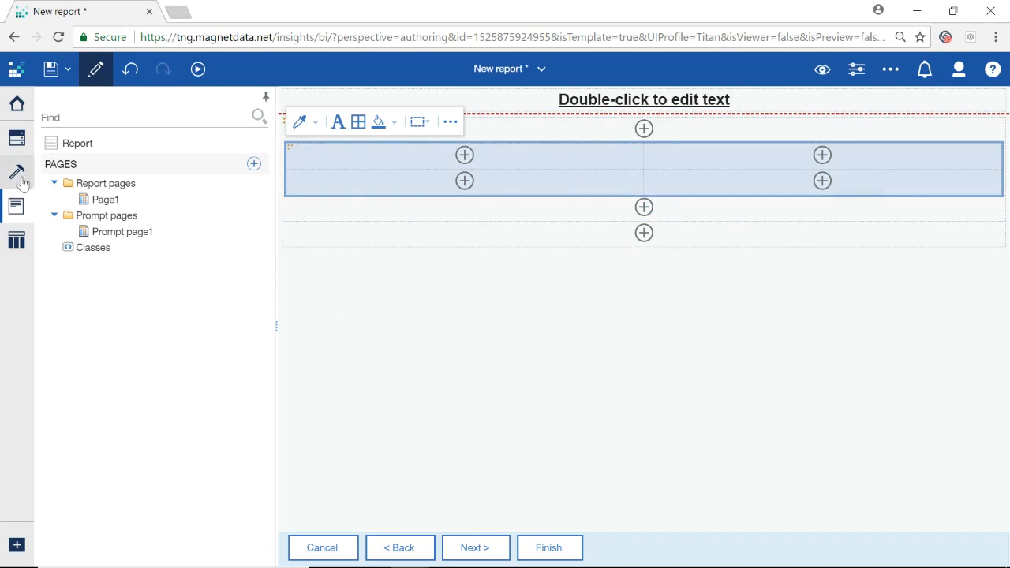
Step: Add a 'Start Date:' text item in the first nested cell, plus a second label beside it
left_click(17, 172)
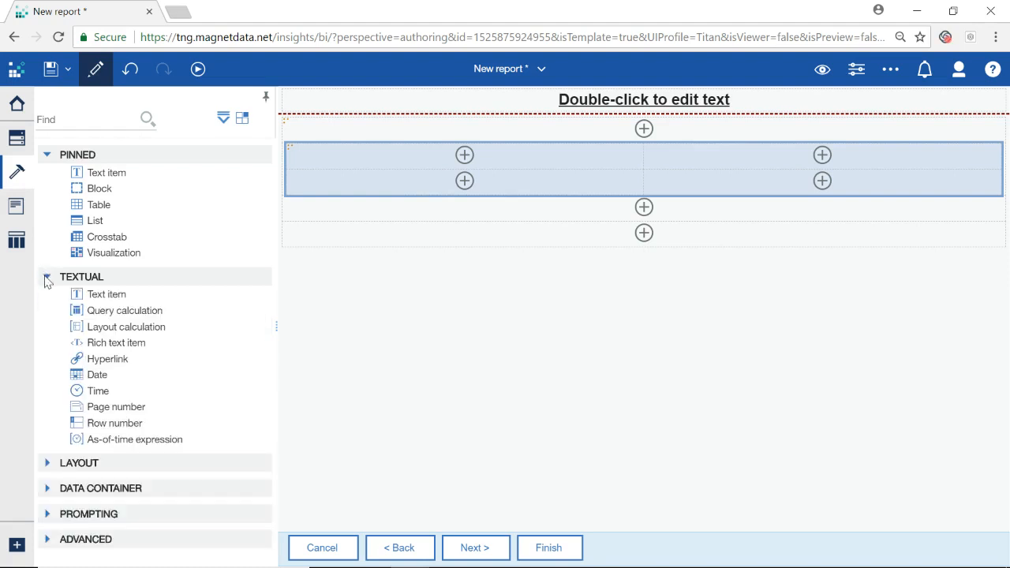
mouse_move(136, 294)
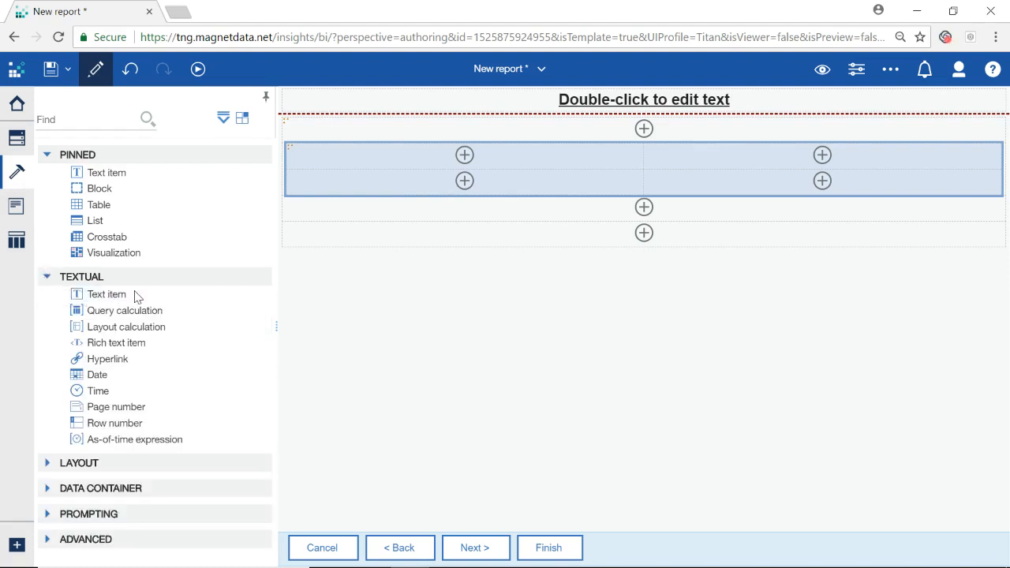
mouse_move(107, 295)
type("S")
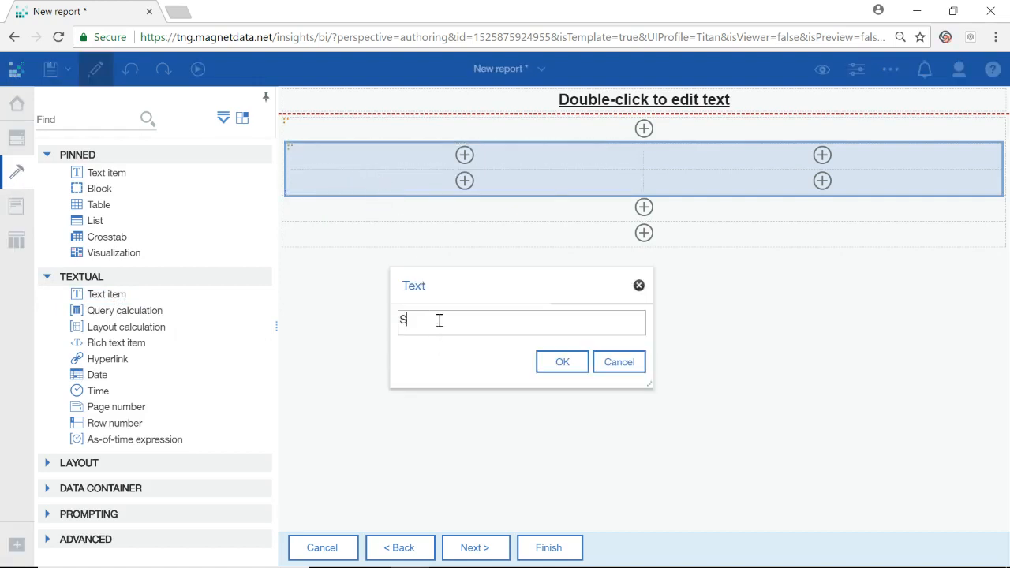
type("tart Date")
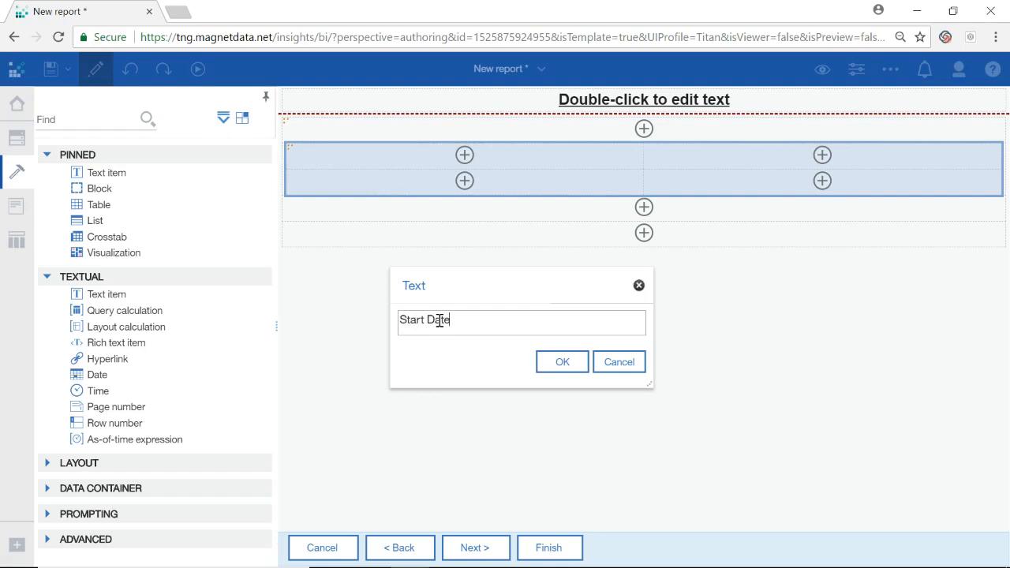
type(":")
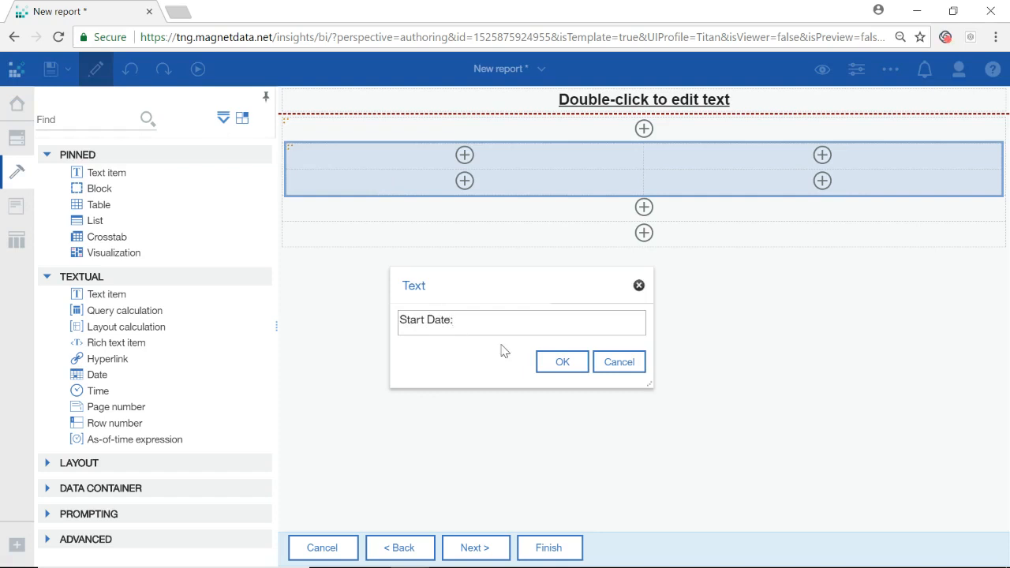
left_click(562, 361)
type("End D")
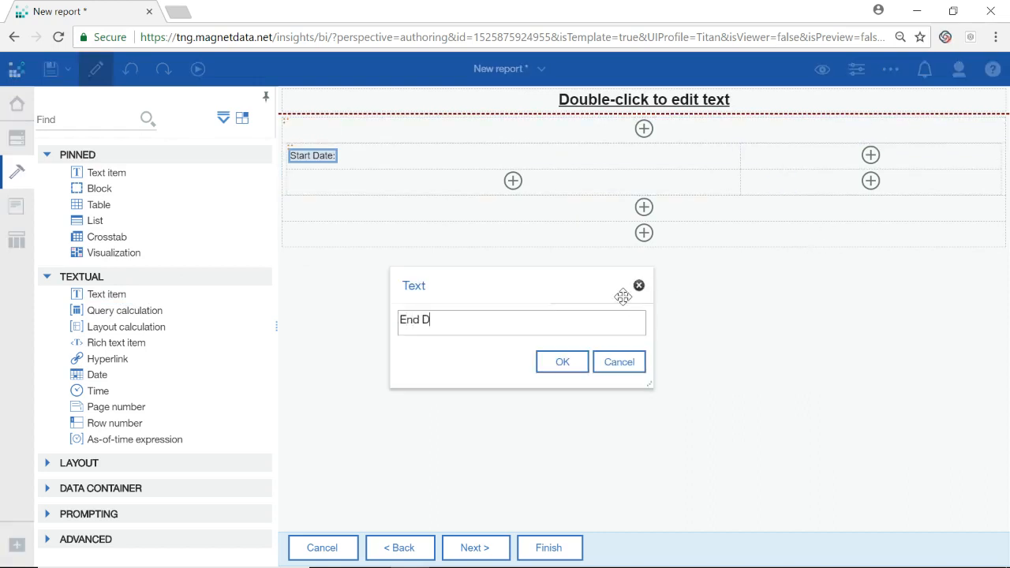
left_click(562, 361)
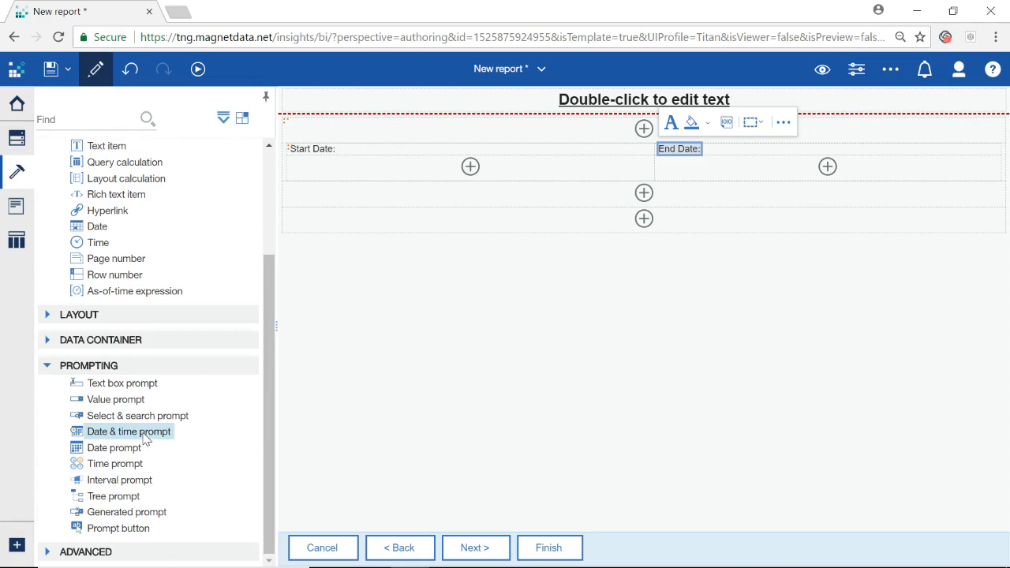
mouse_move(113, 447)
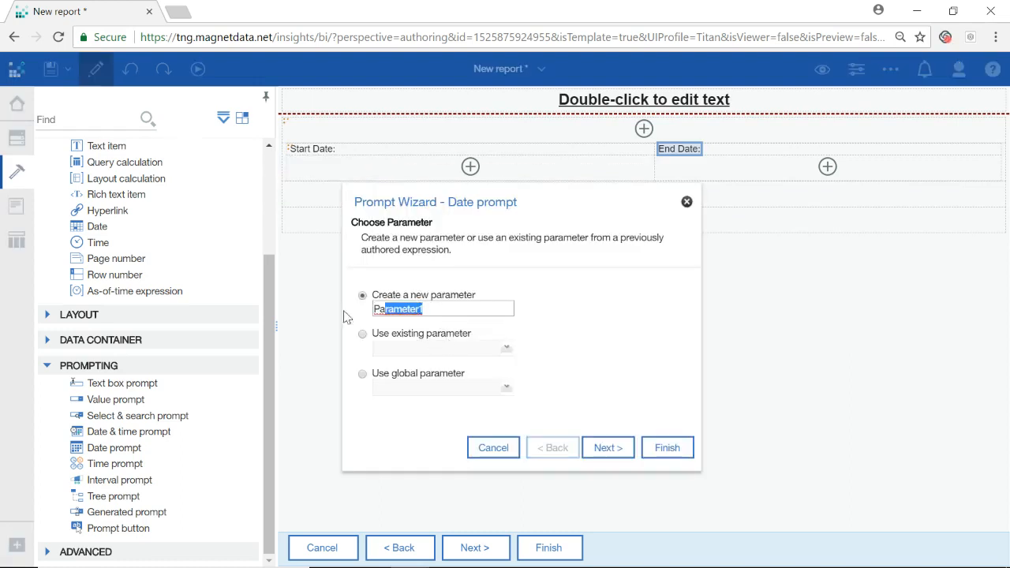
Step: Create a Startdate date prompt filtering POS Details > Date of Sale with operator >=
type("S")
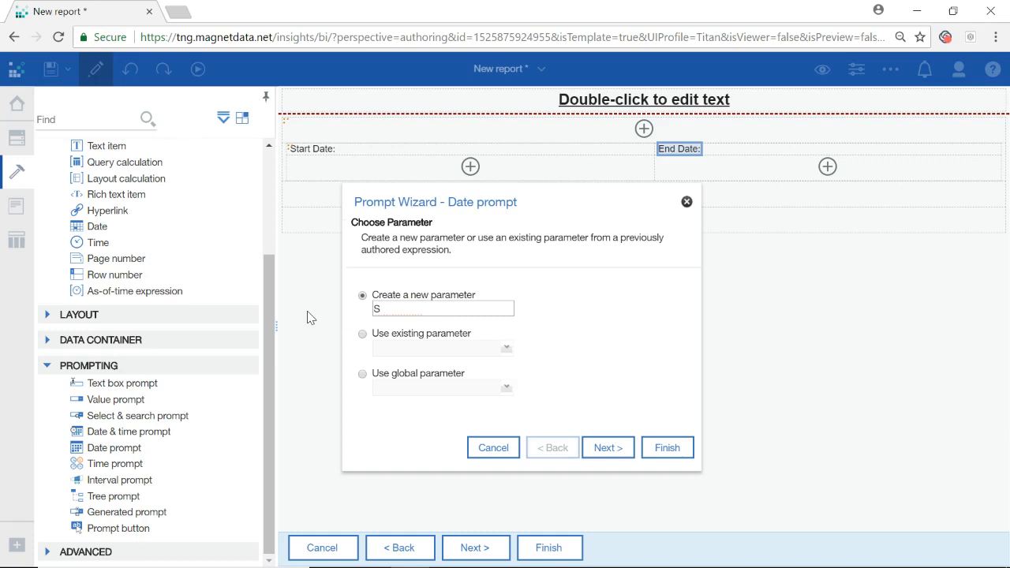
type("tartdate")
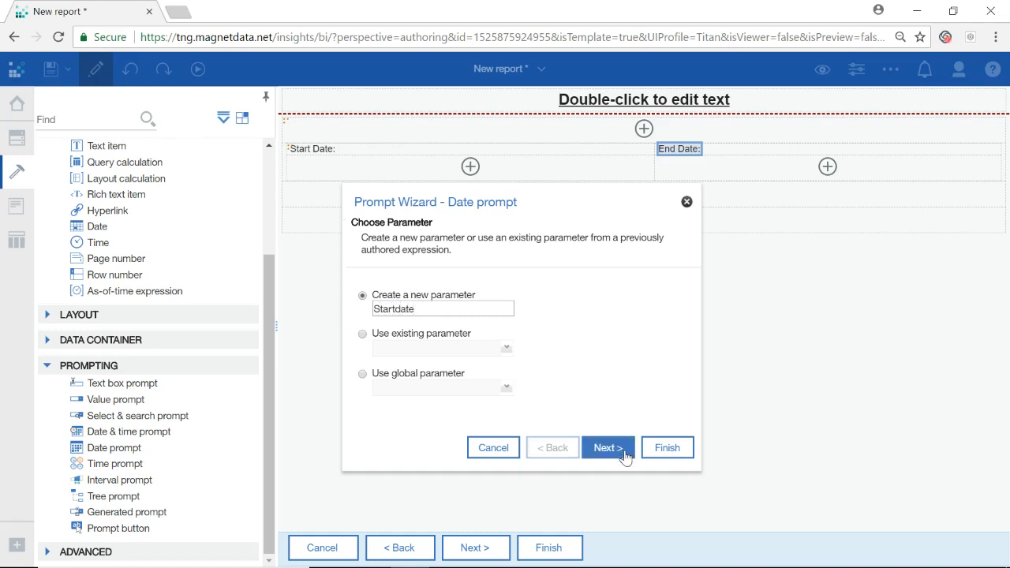
left_click(608, 447)
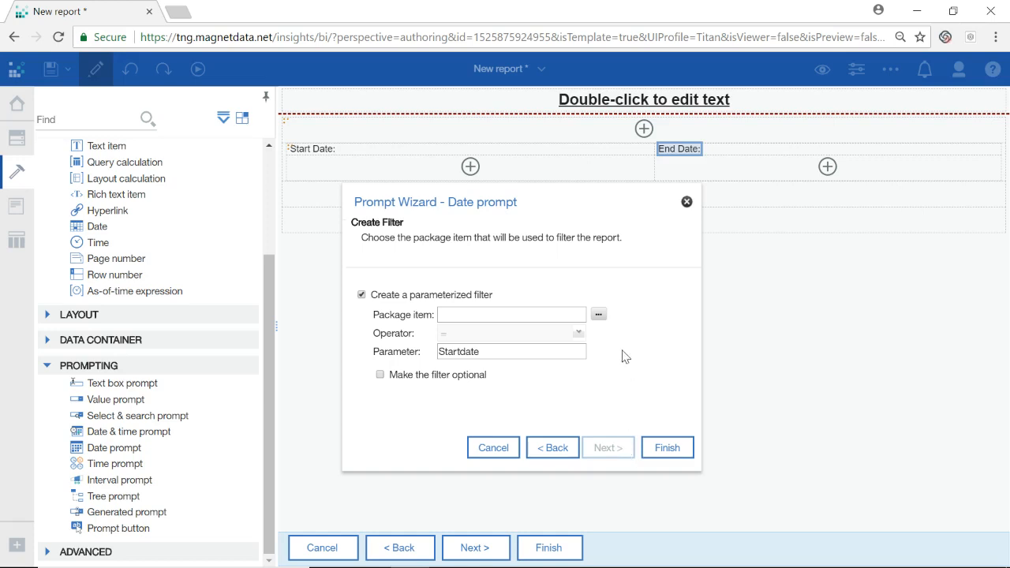
left_click(598, 314)
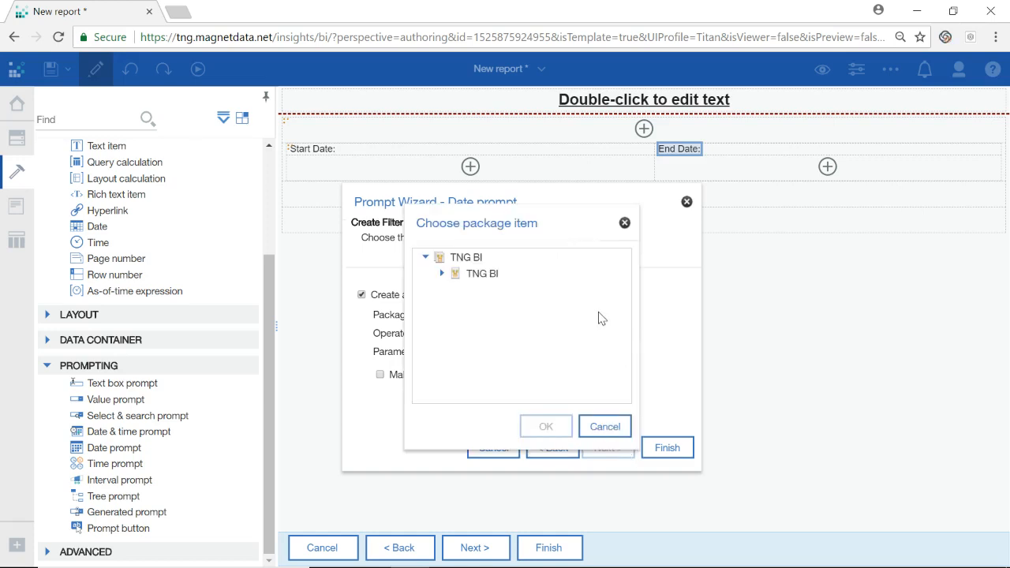
left_click(442, 273)
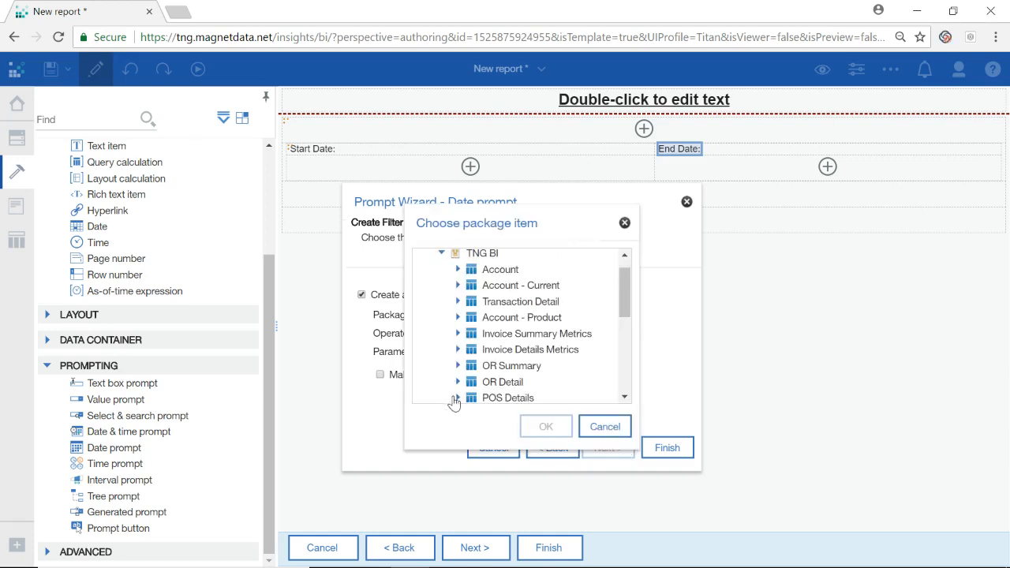
left_click(546, 426)
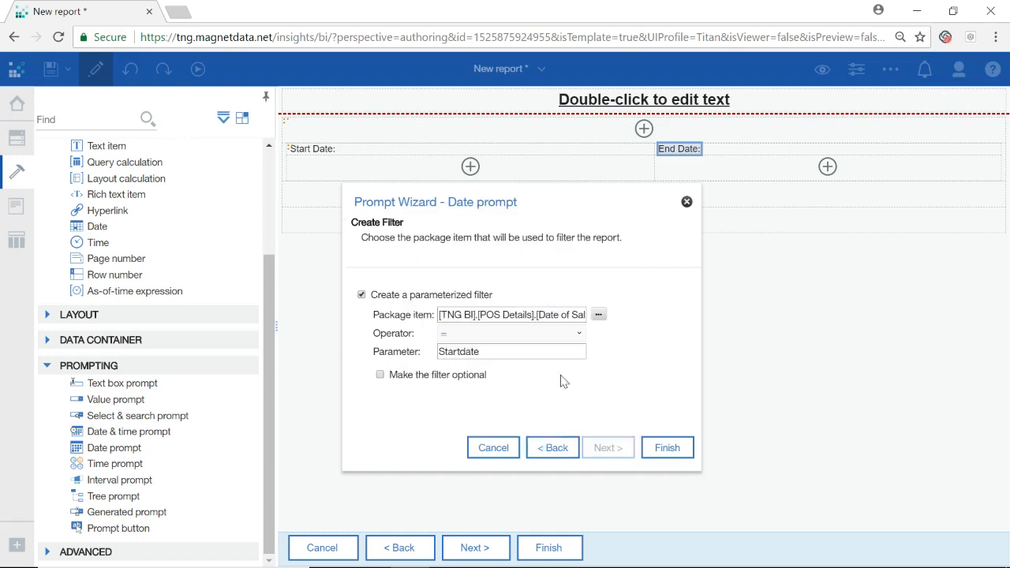
mouse_move(635, 356)
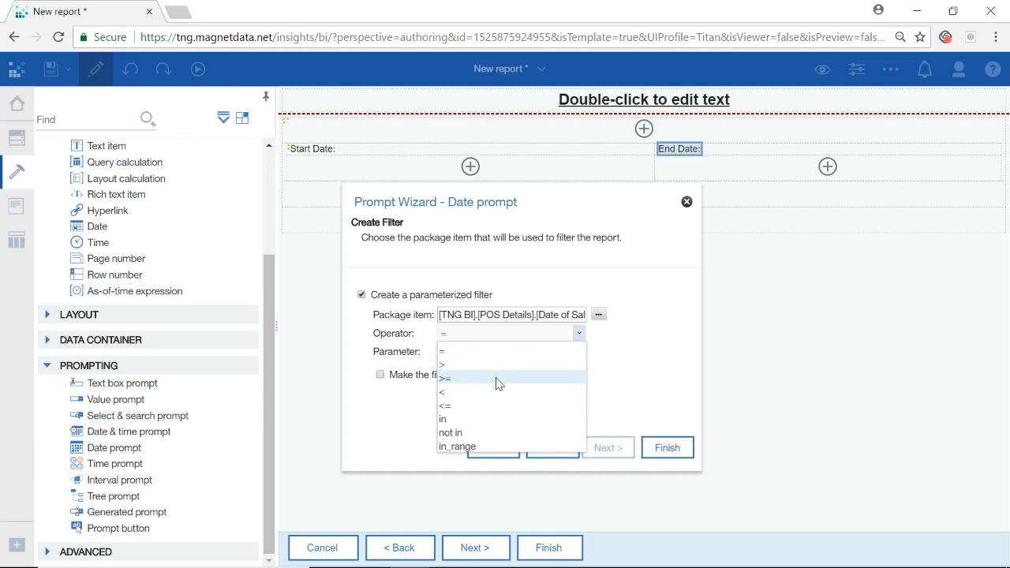
left_click(445, 377)
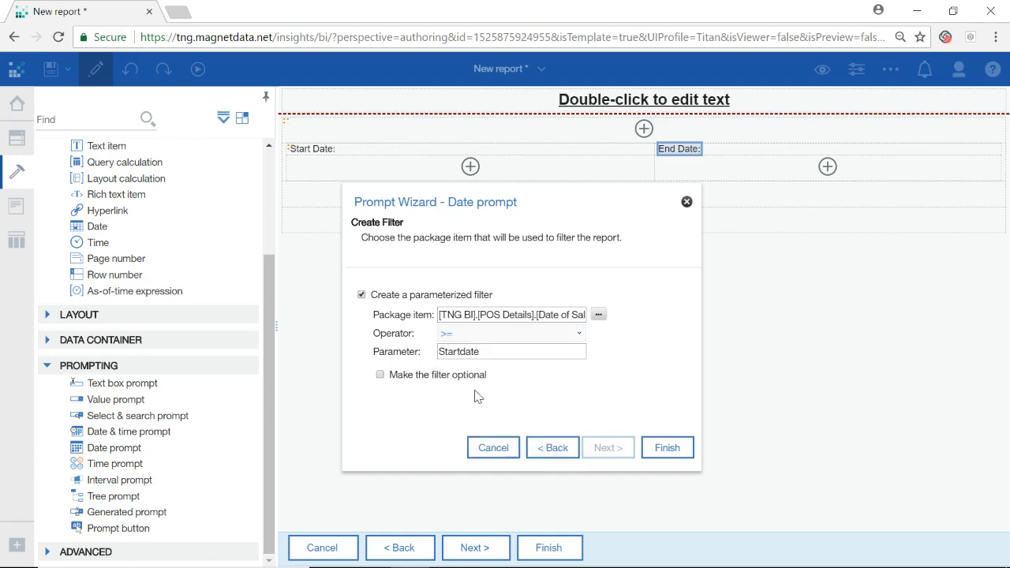
mouse_move(549, 418)
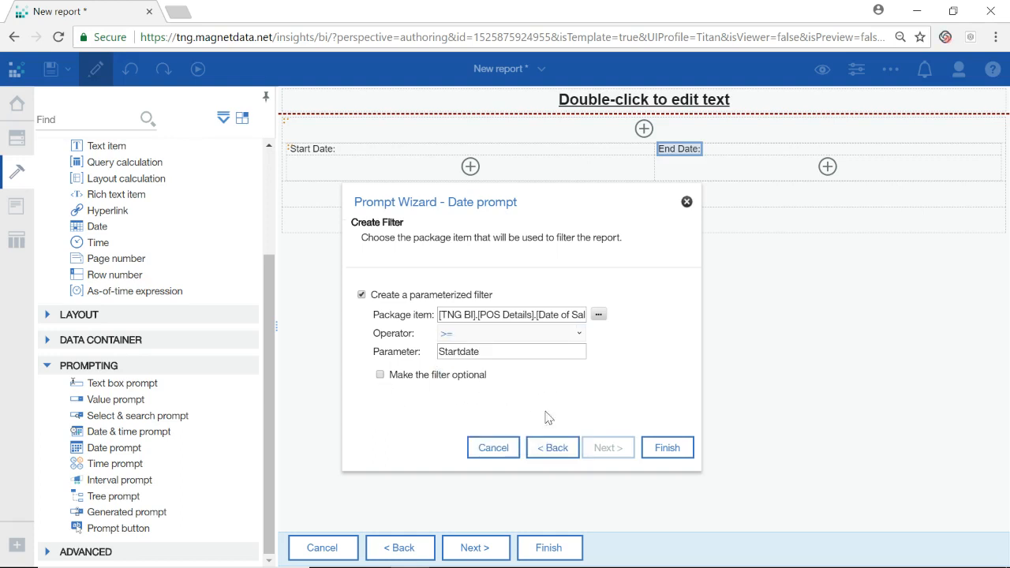
left_click(667, 448)
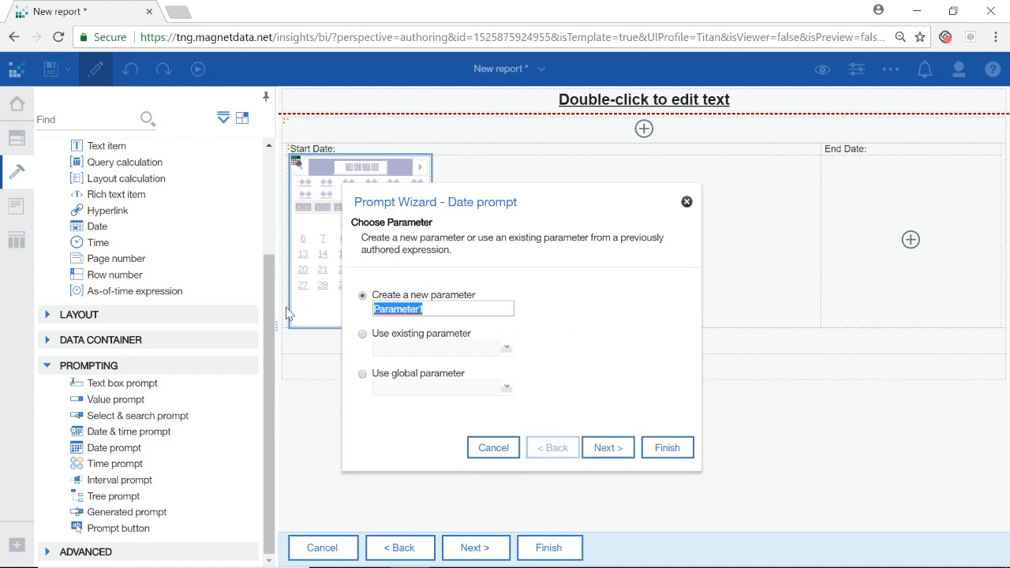
Step: Create an Enddate date prompt filtering POS Details > Date of Sale with operator <=
type("Enddate")
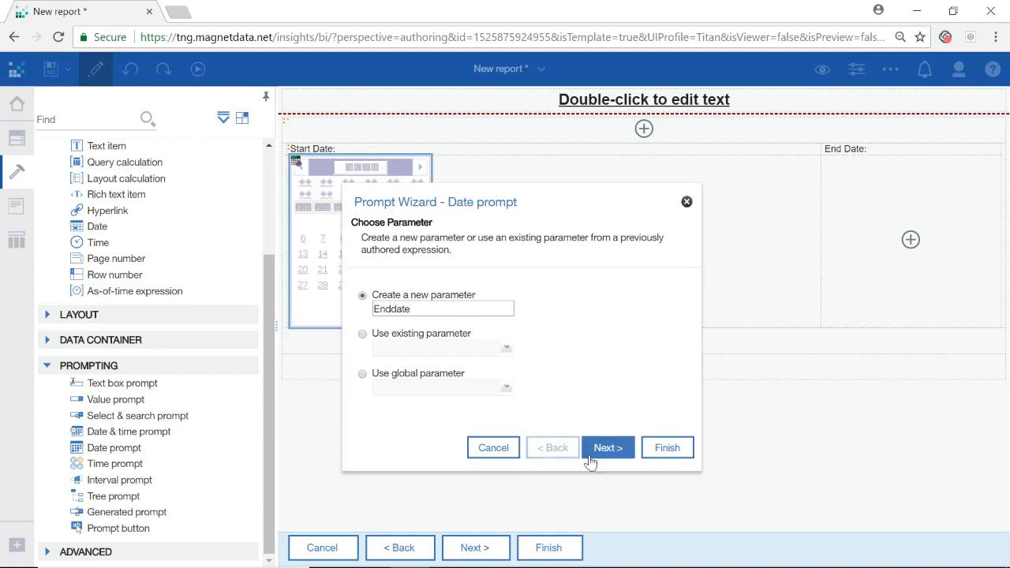
left_click(608, 448)
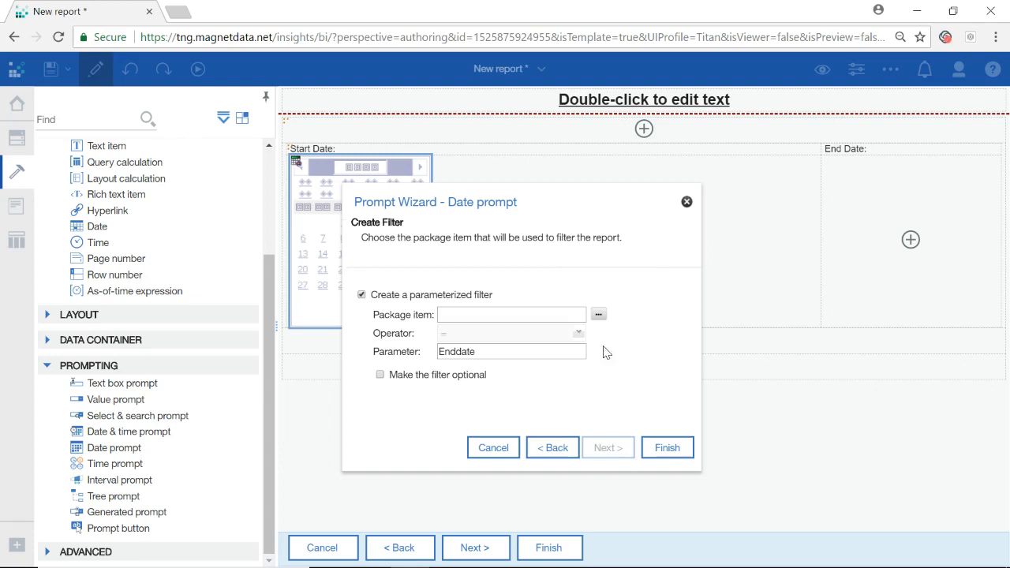
left_click(598, 314)
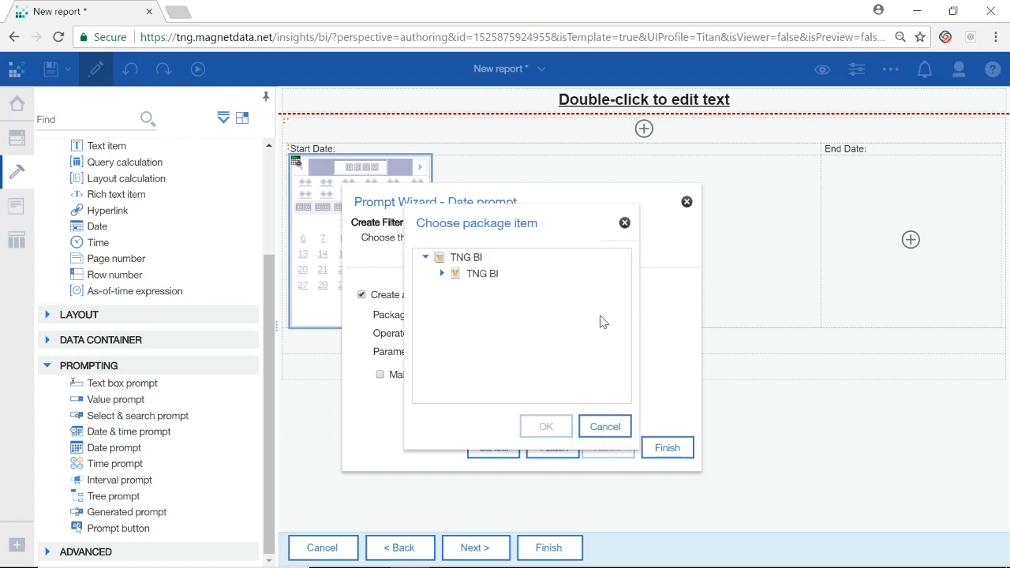
left_click(442, 274)
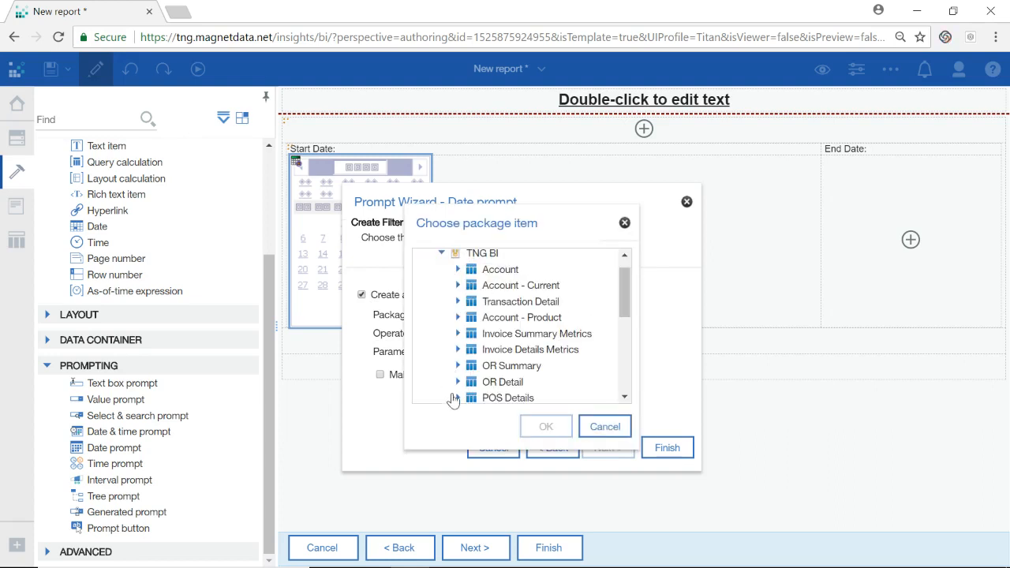
left_click(457, 398)
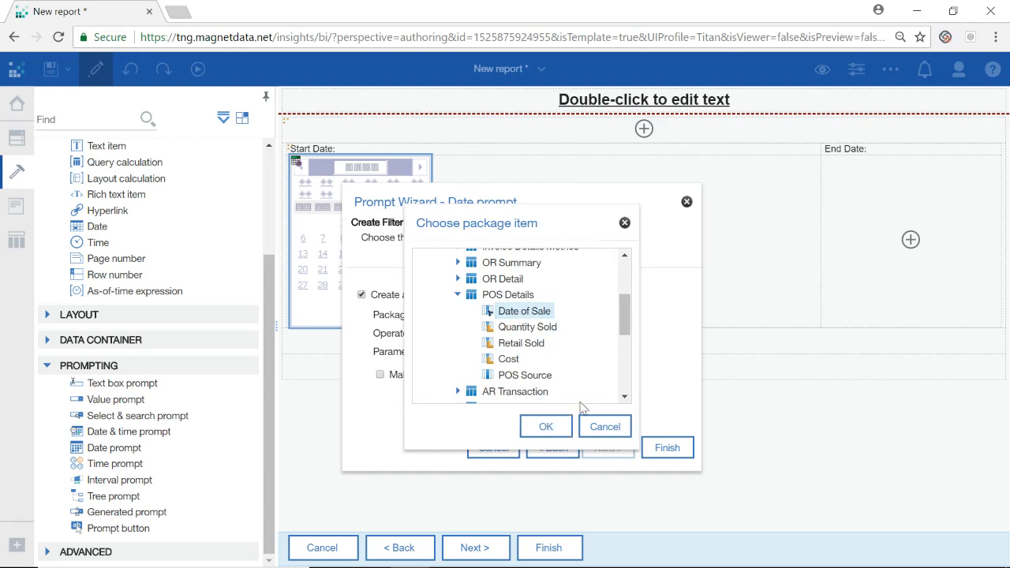
left_click(545, 426)
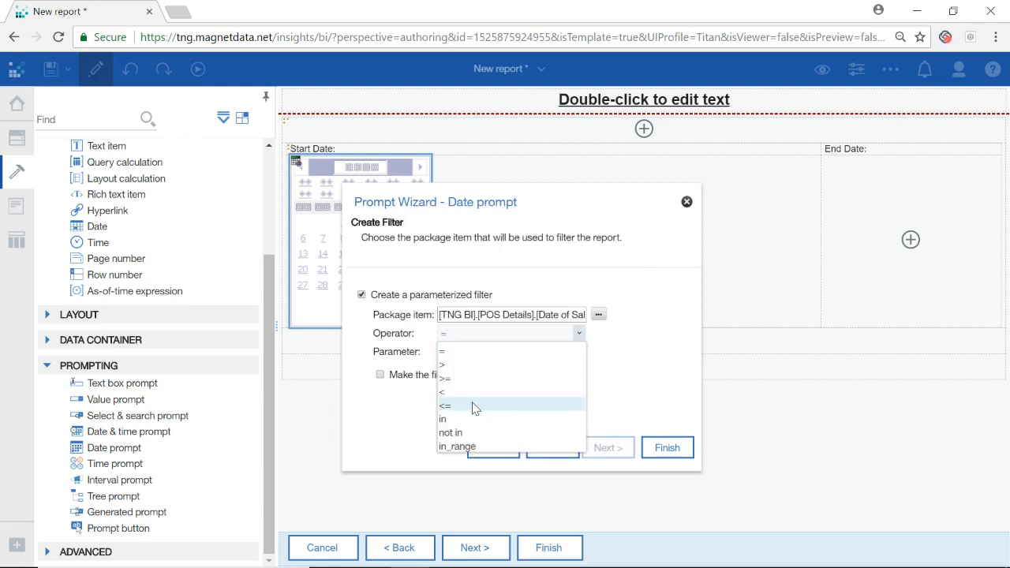
left_click(446, 405)
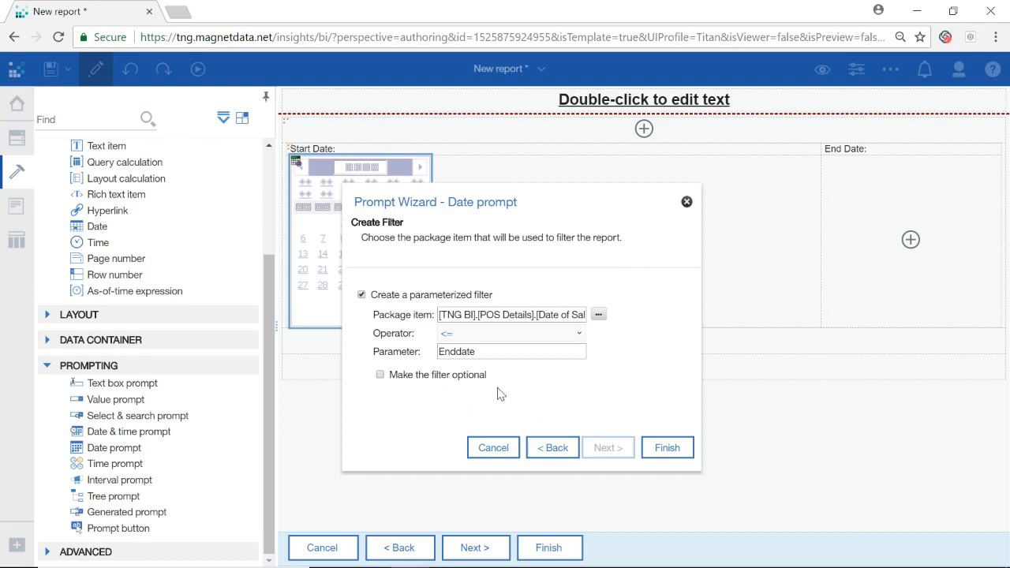
left_click(667, 447)
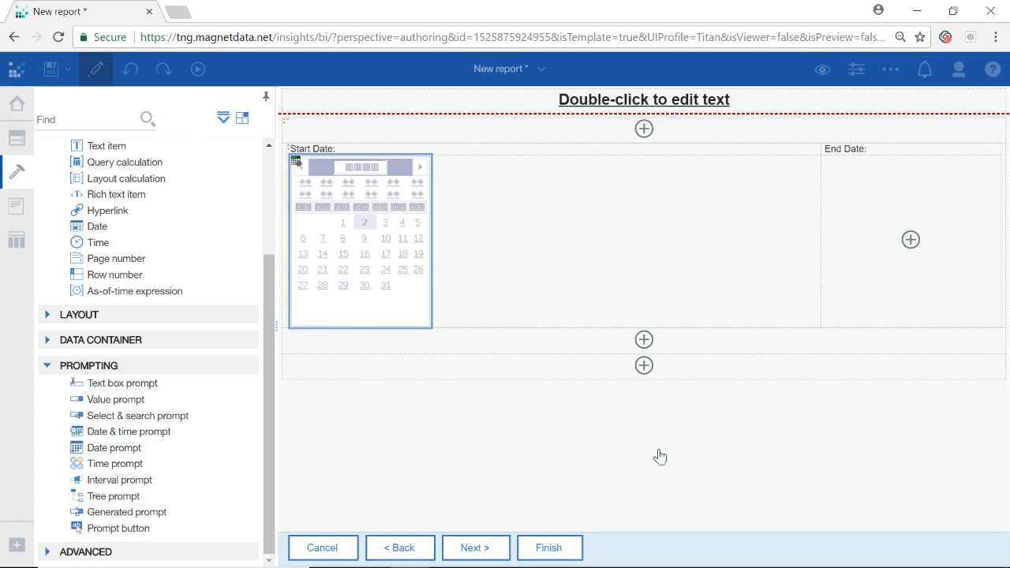
Step: Insert a two-column, one-row table below the date prompts
left_click(909, 239)
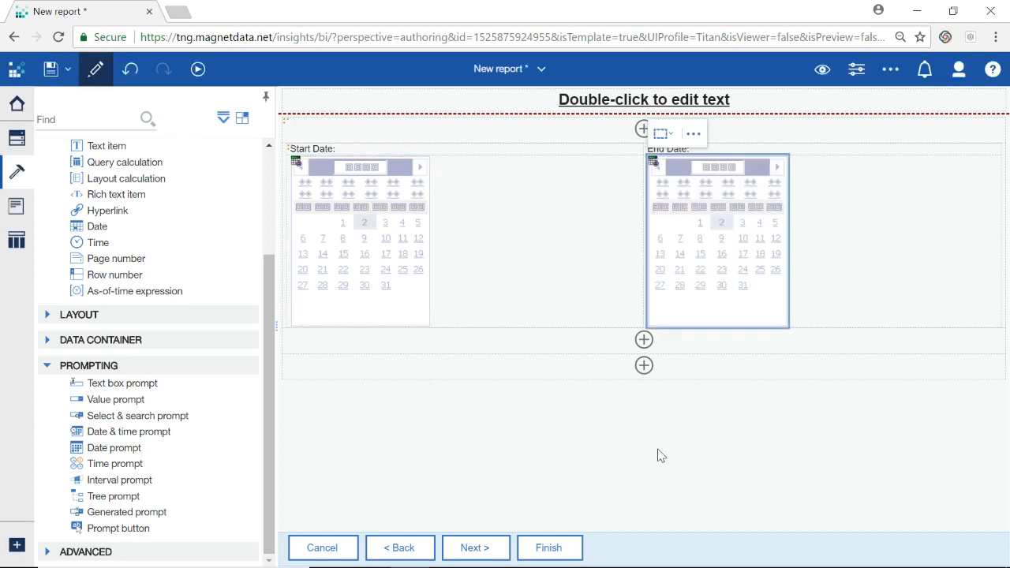
left_click(643, 365)
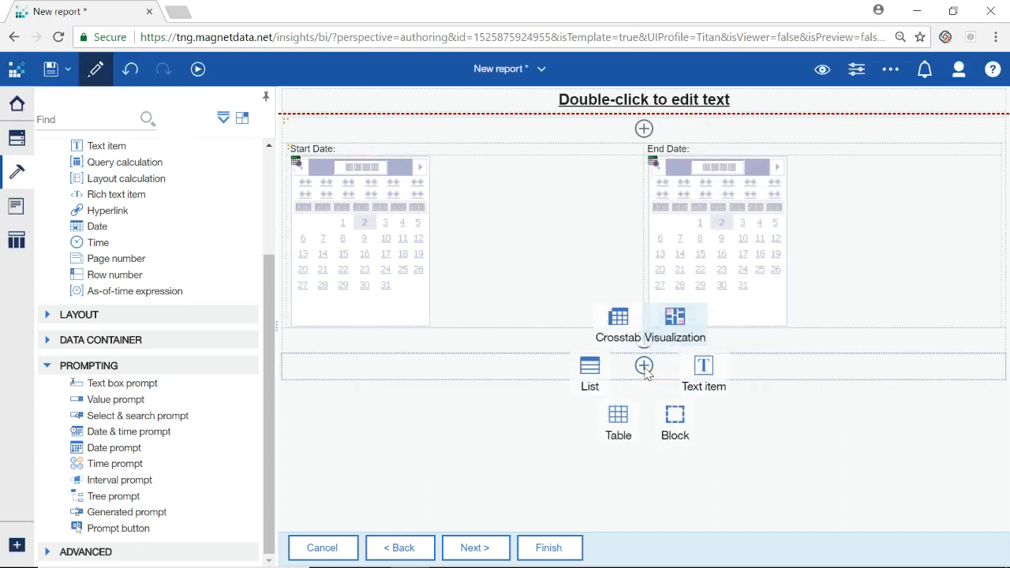
left_click(617, 424)
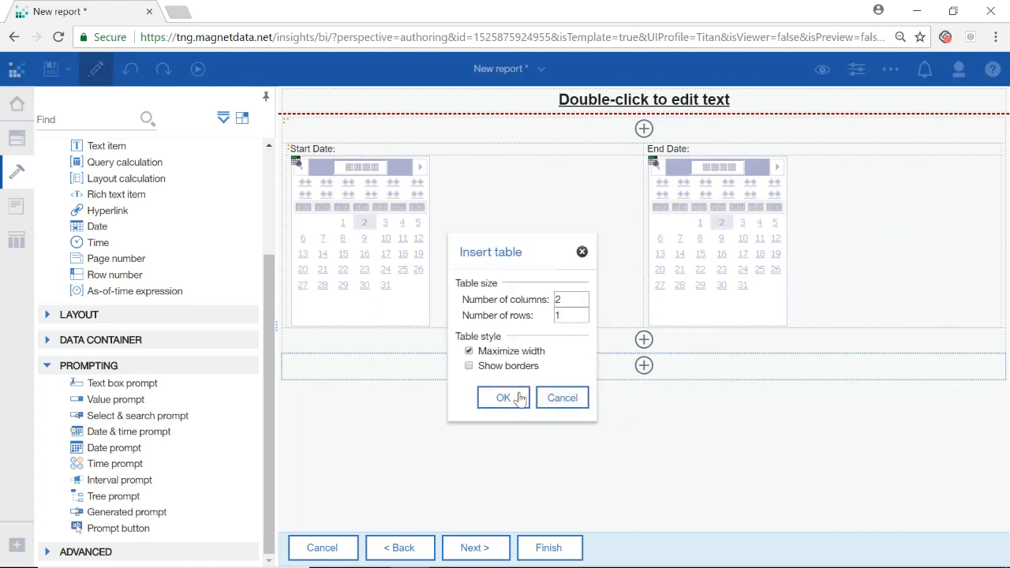
left_click(504, 397)
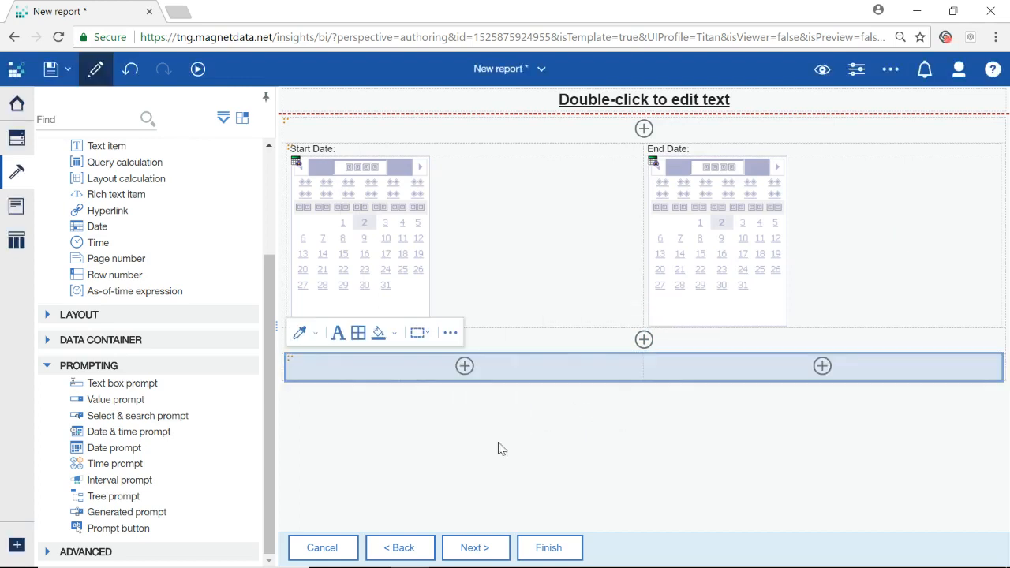
mouse_move(520, 481)
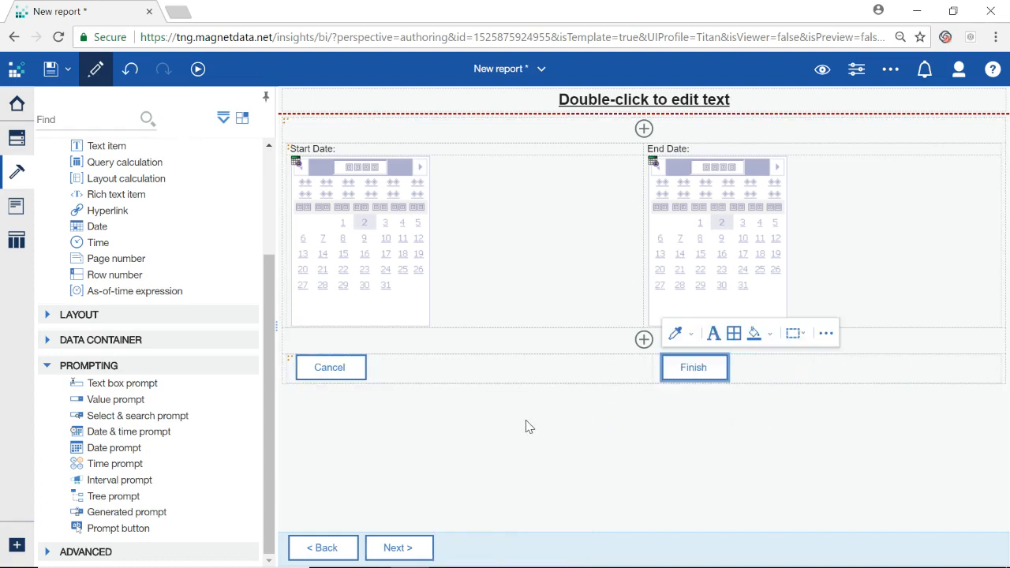
mouse_move(460, 514)
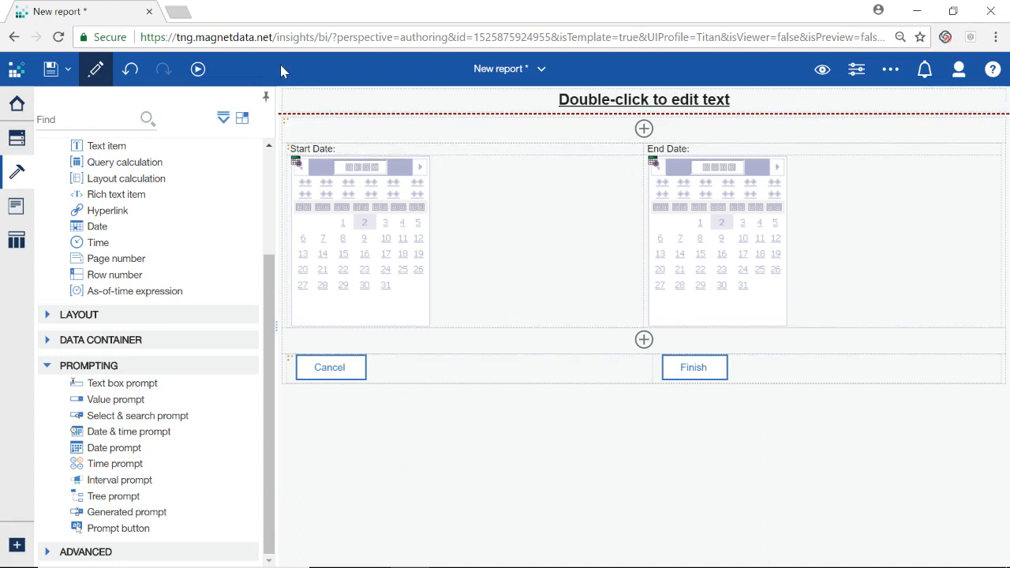
Step: Run the report as HTML with dates May 1 to May 6, 2018
left_click(198, 70)
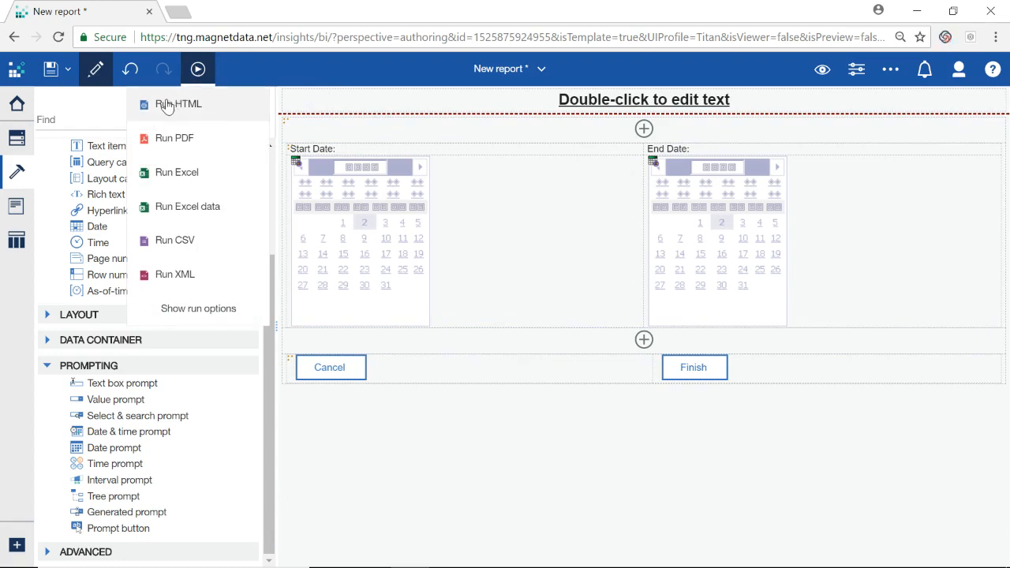
left_click(178, 104)
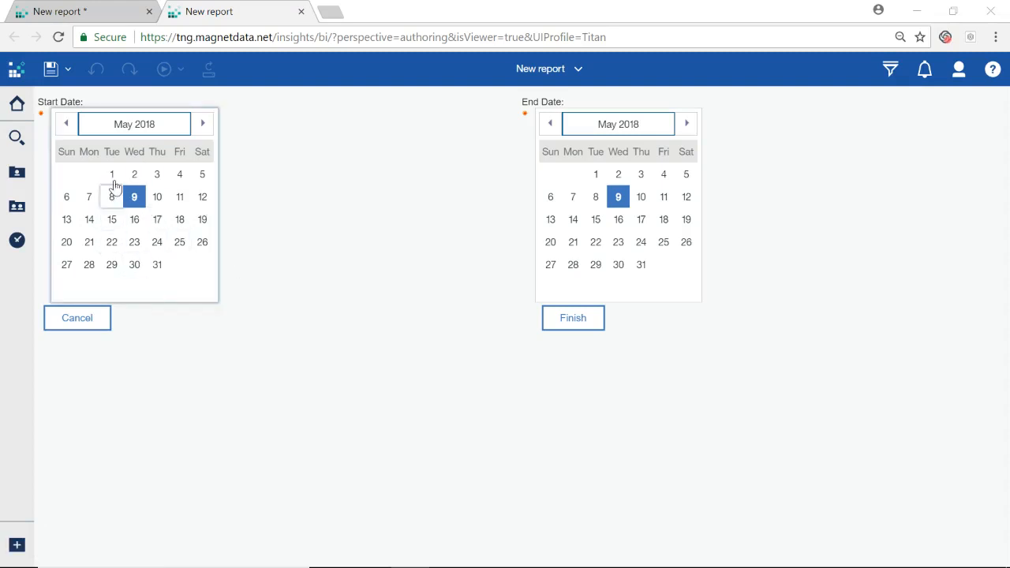
left_click(112, 173)
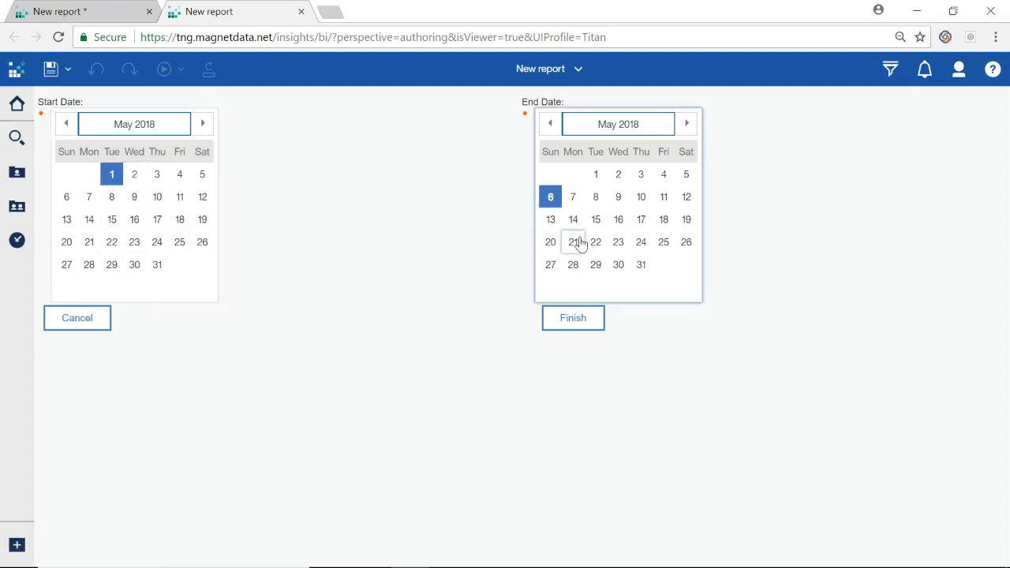
mouse_move(590, 327)
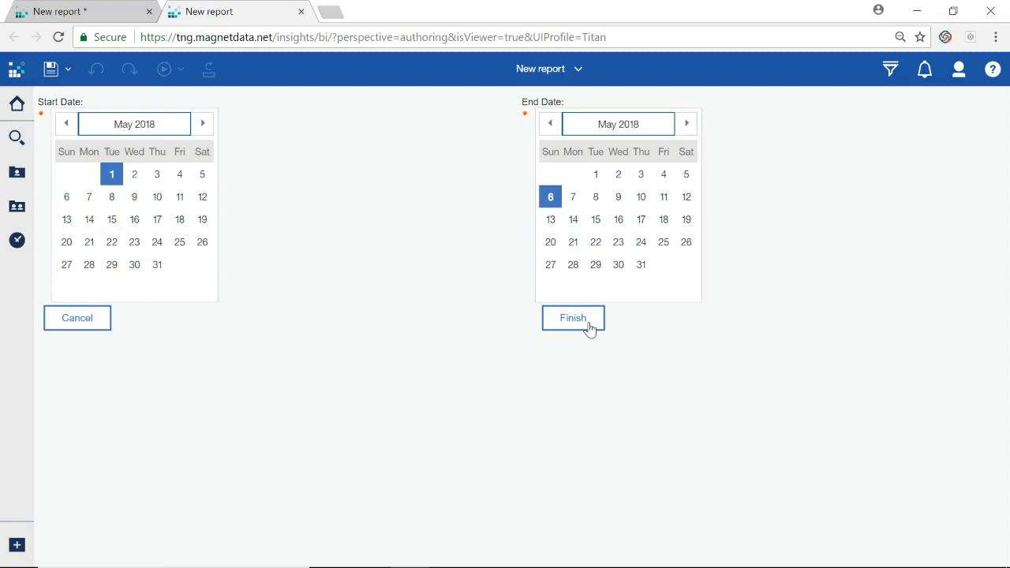
left_click(573, 318)
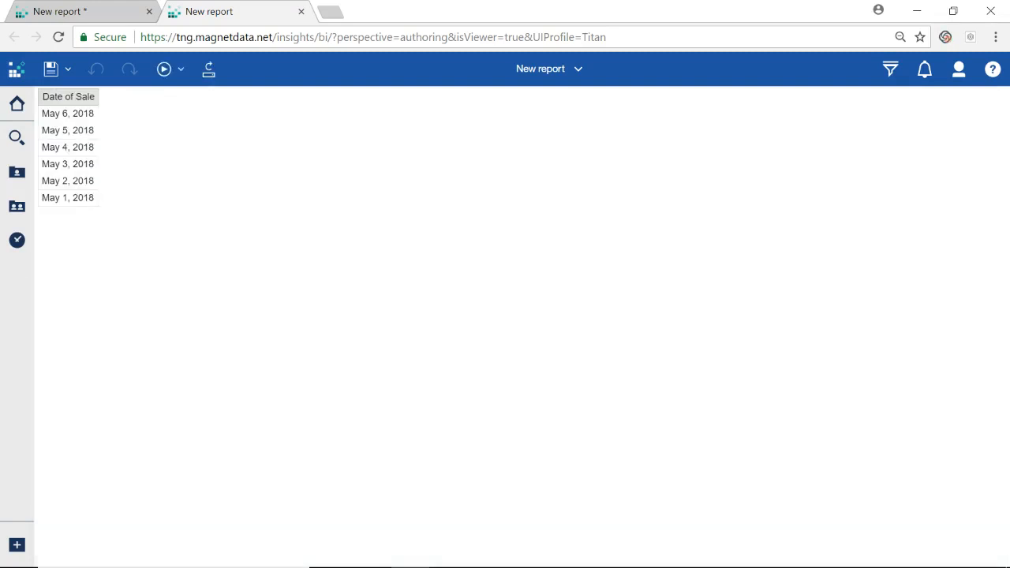
mouse_move(244, 201)
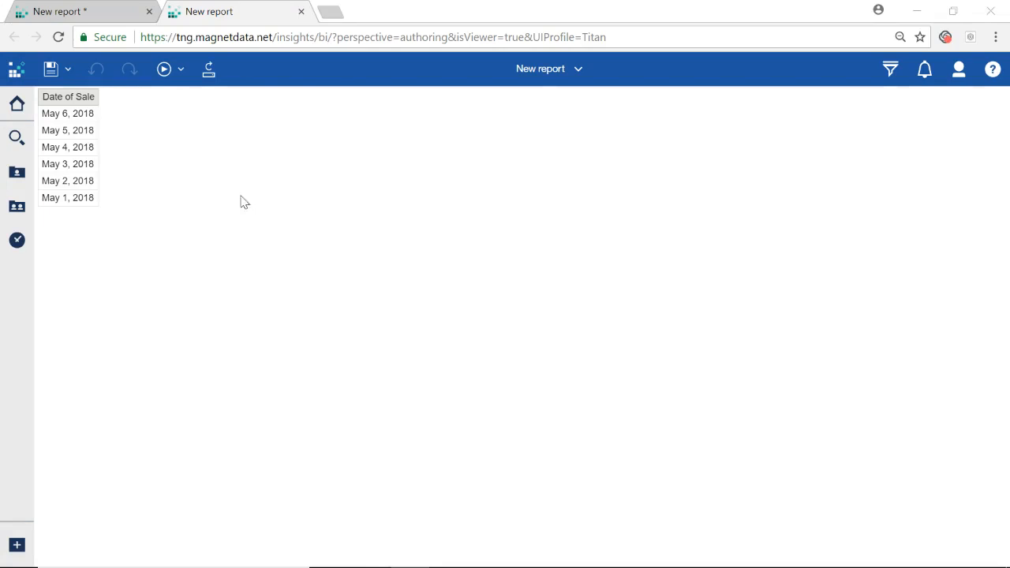
mouse_move(73, 113)
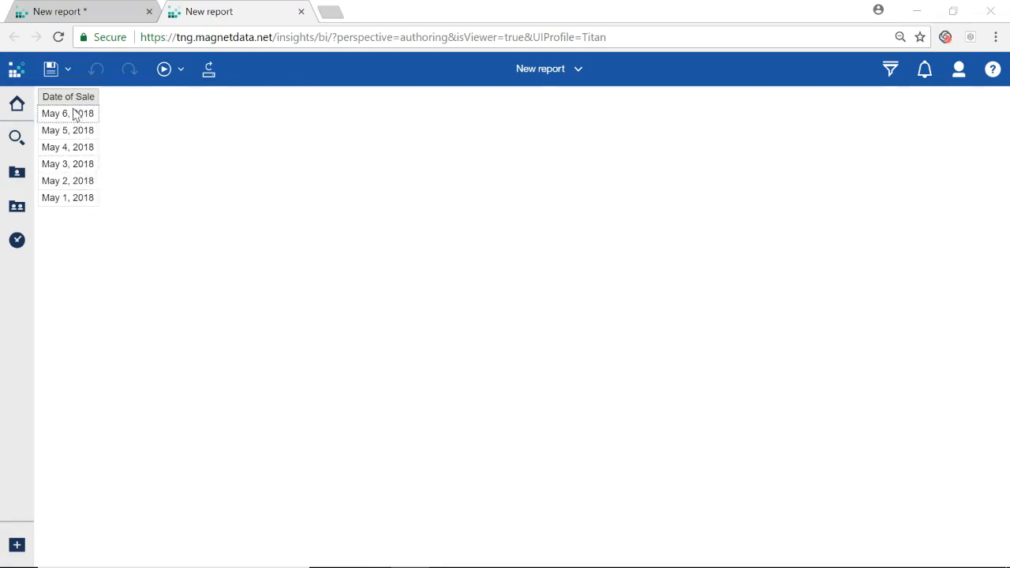
mouse_move(166, 231)
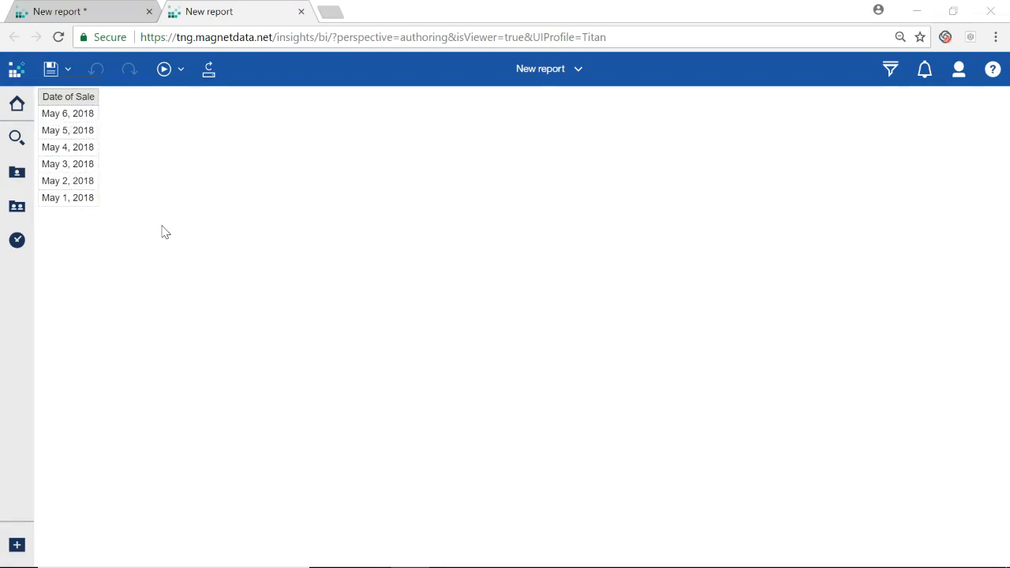